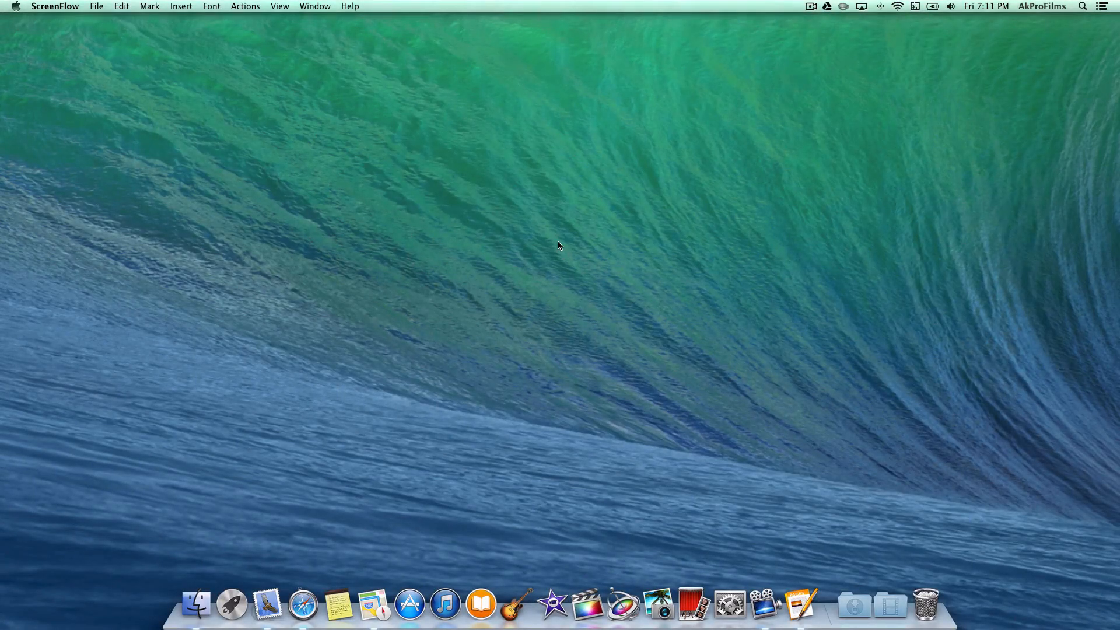
pyautogui.moveTo(522, 280)
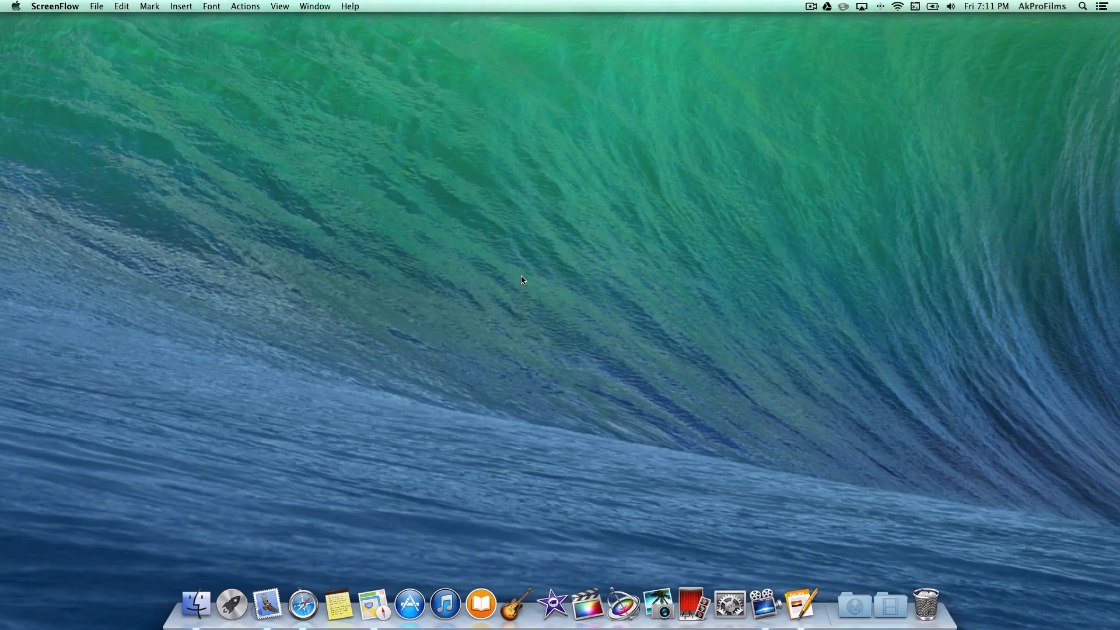
pyautogui.moveTo(351, 268)
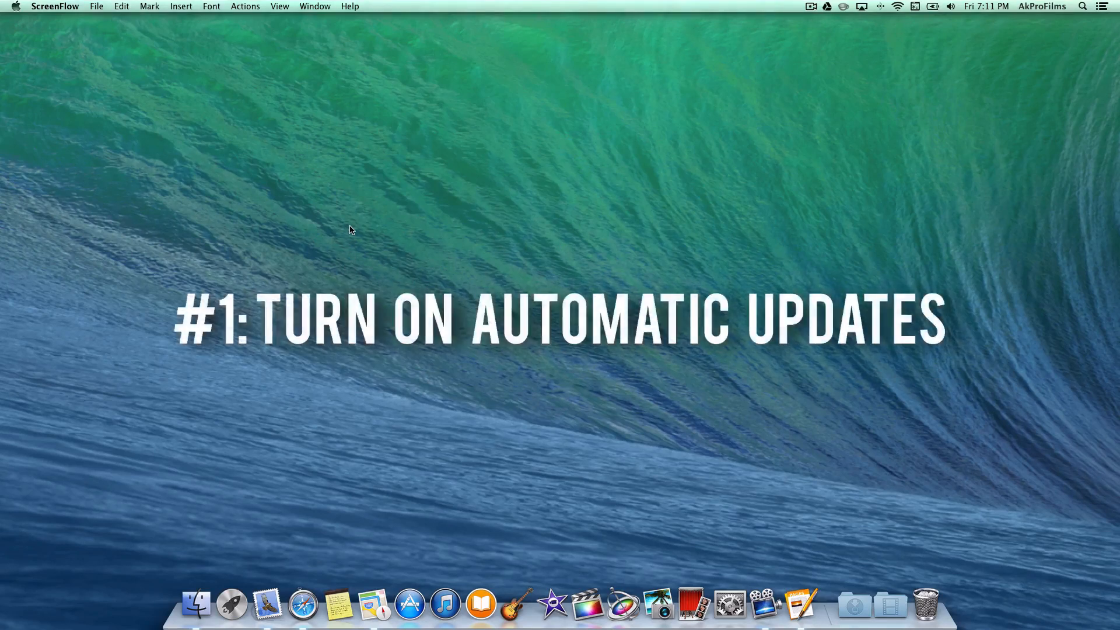
pyautogui.moveTo(646, 438)
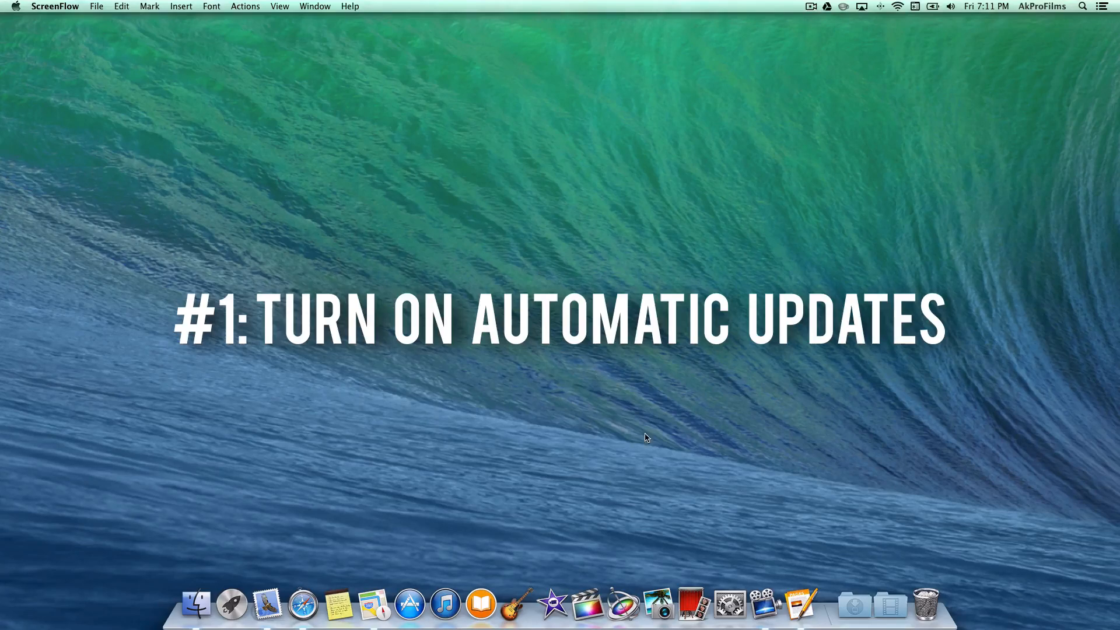
pyautogui.moveTo(729, 604)
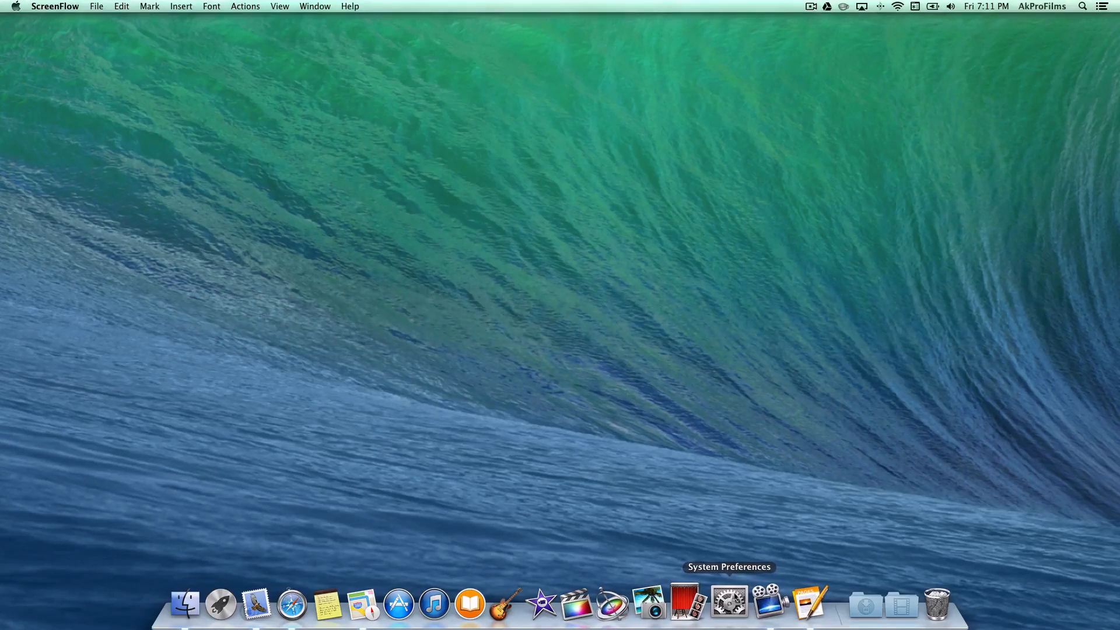
# Step: Open System Preferences' App Store pane and tick every automatic update checkbox
pyautogui.click(729, 604)
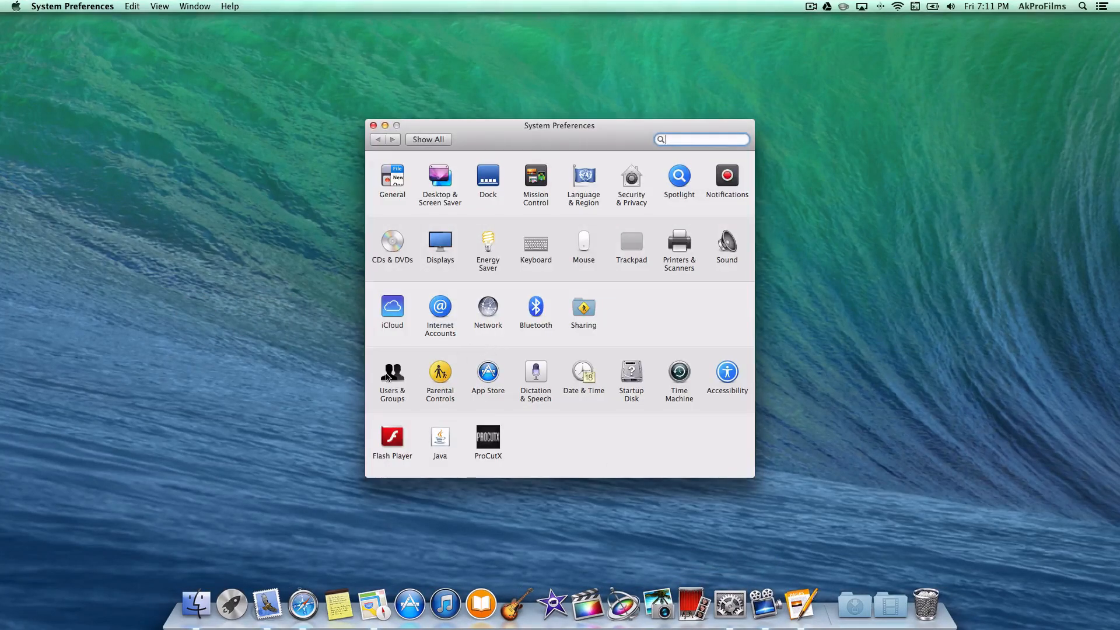
pyautogui.click(488, 373)
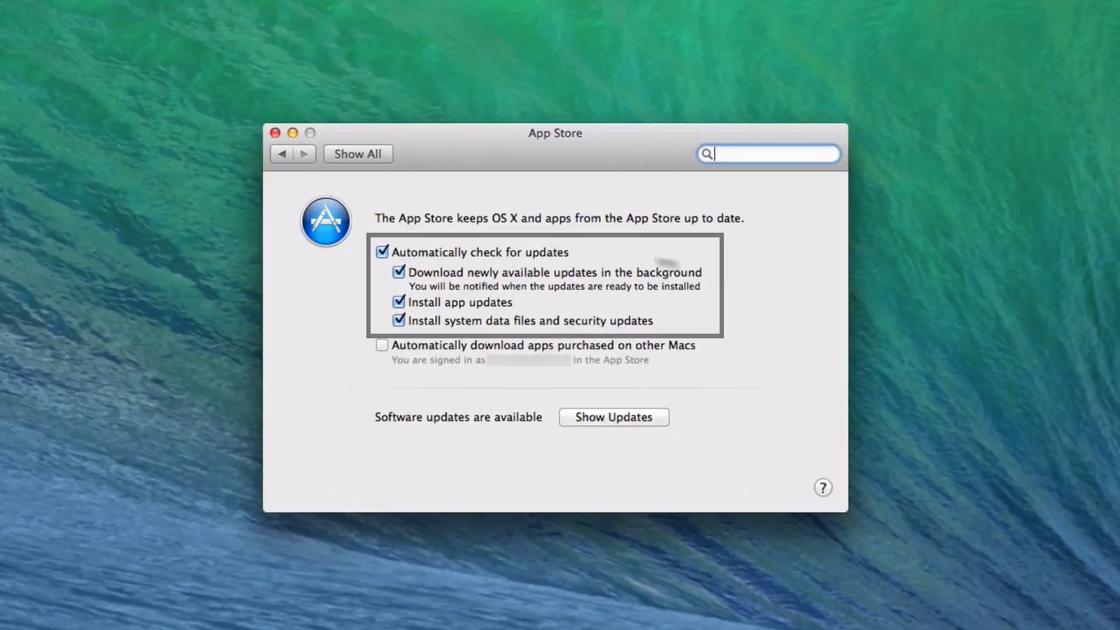
pyautogui.moveTo(520, 272)
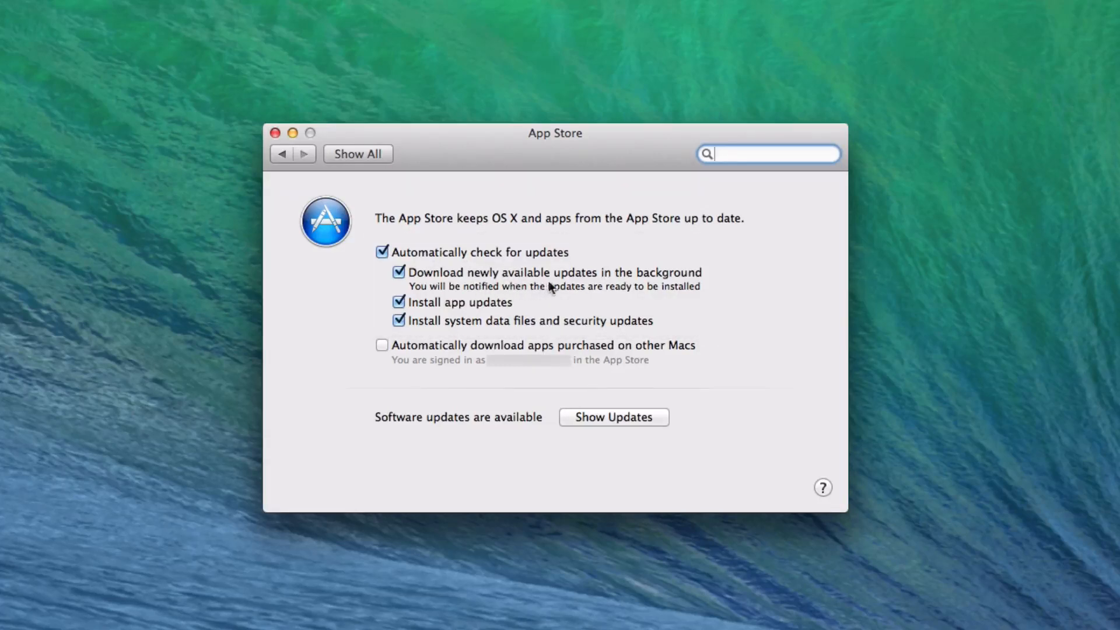
pyautogui.moveTo(548, 320)
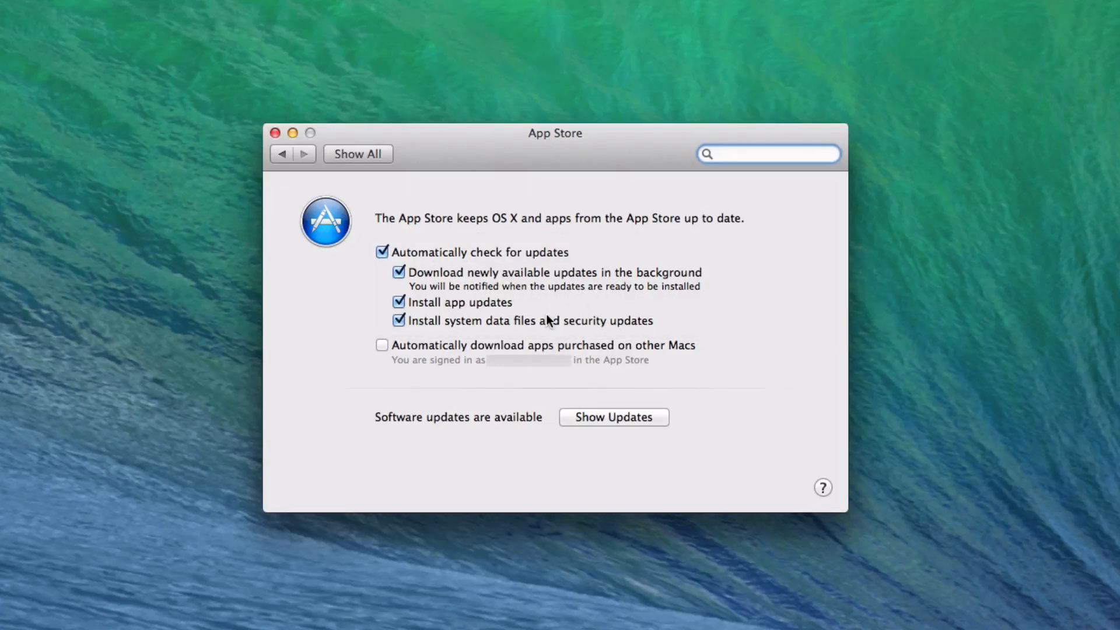
pyautogui.moveTo(576, 332)
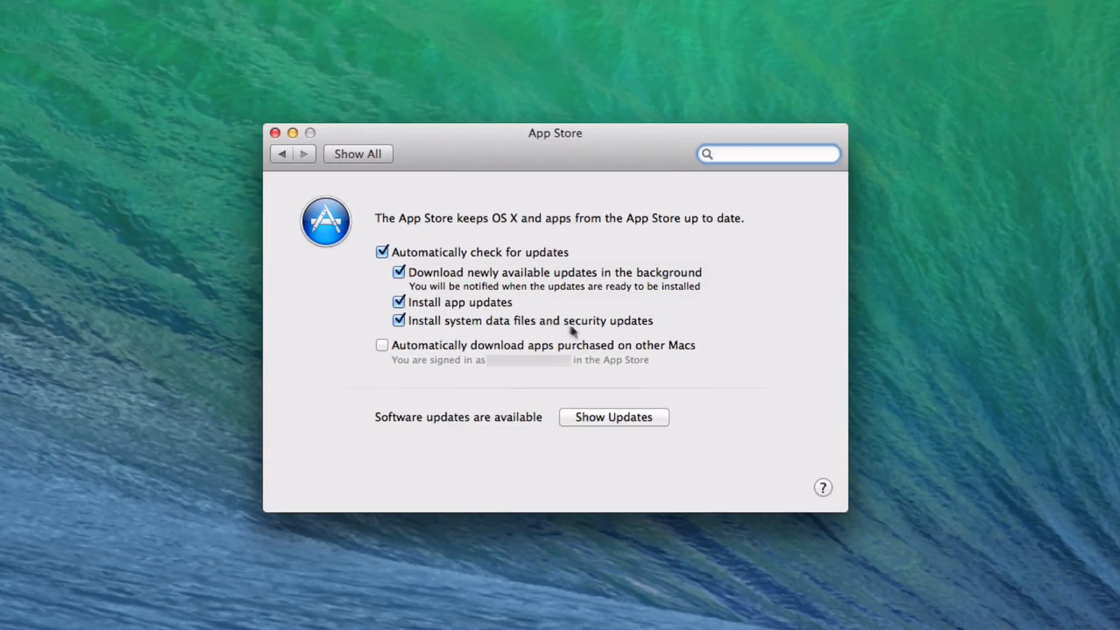
pyautogui.click(768, 154)
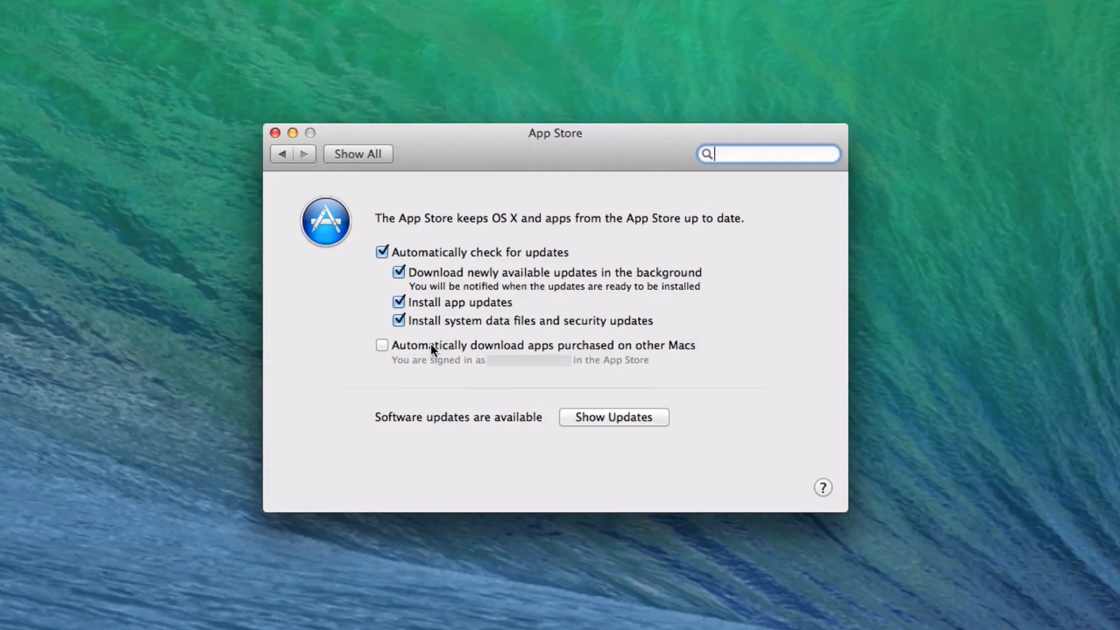
pyautogui.moveTo(679, 346)
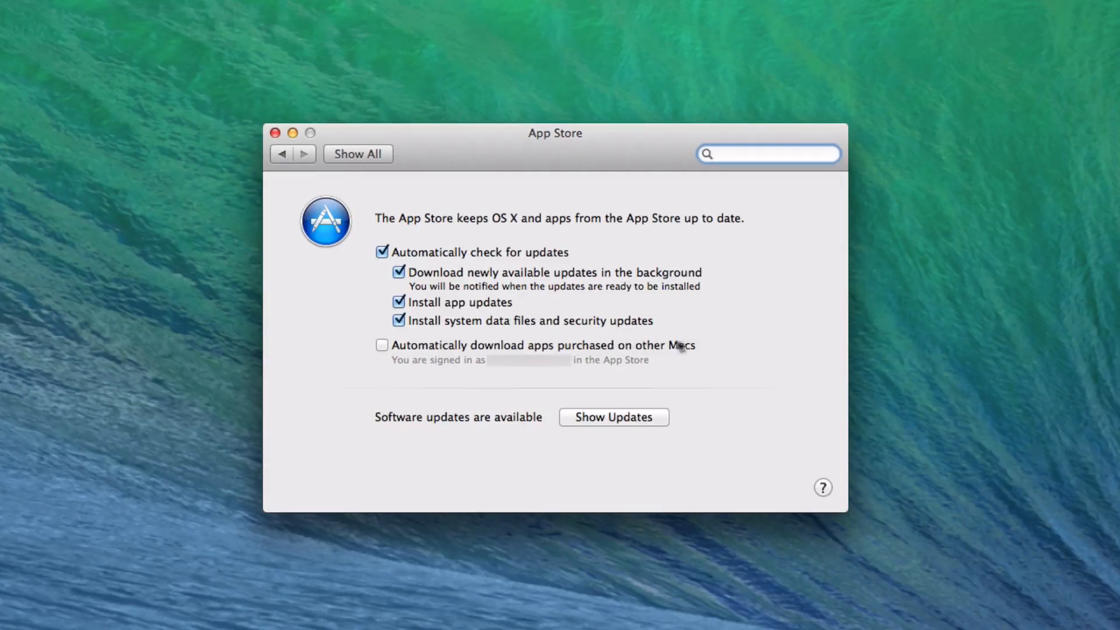
pyautogui.moveTo(493, 274)
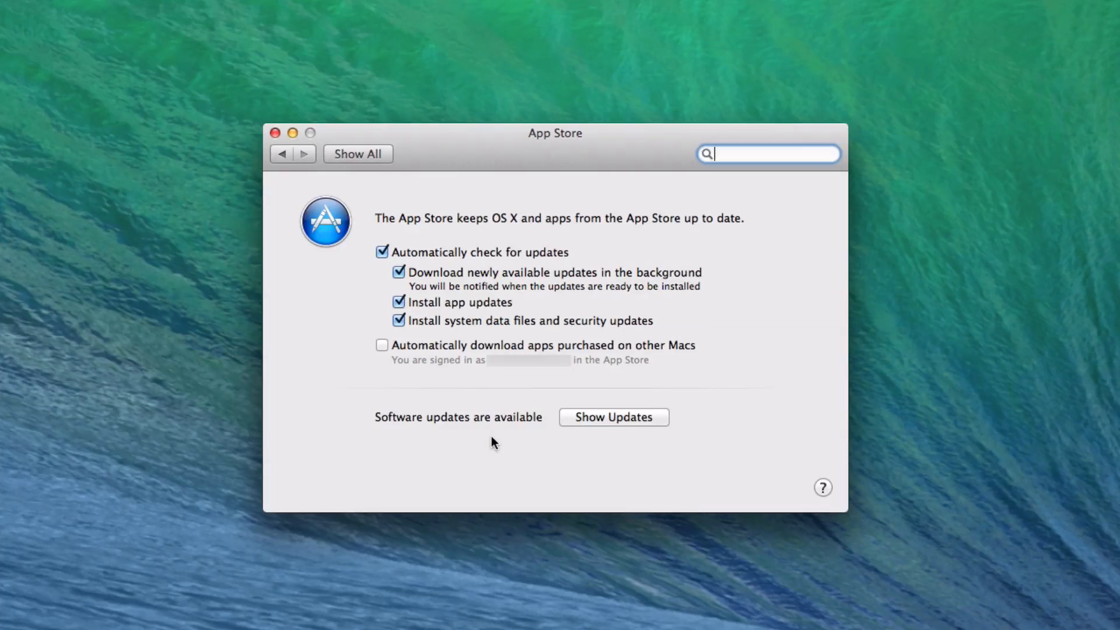
pyautogui.moveTo(430, 221)
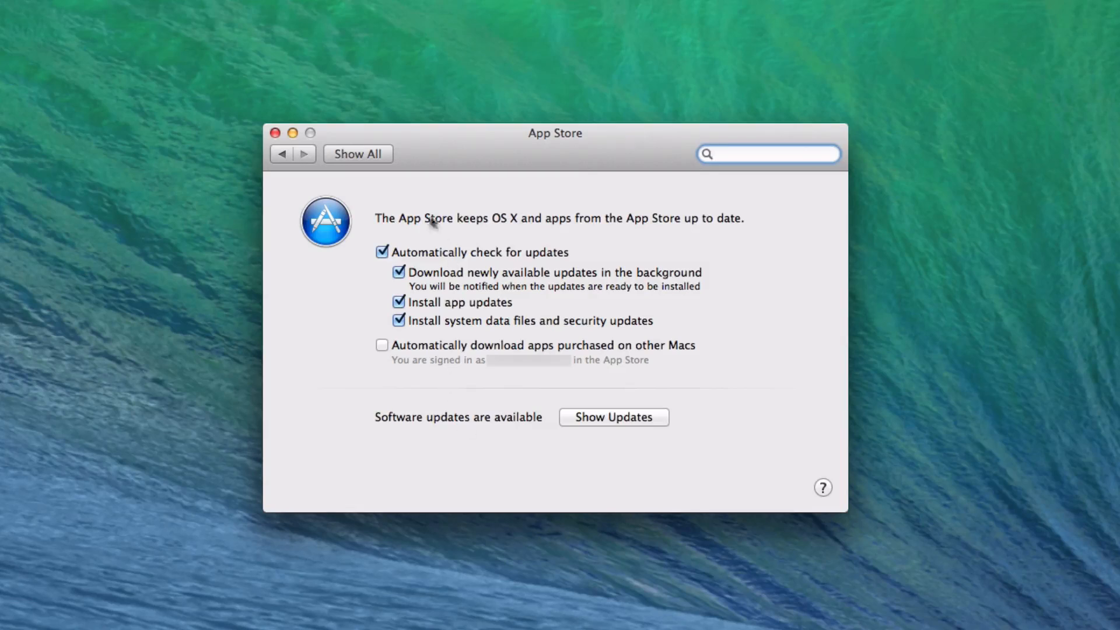
pyautogui.moveTo(306, 135)
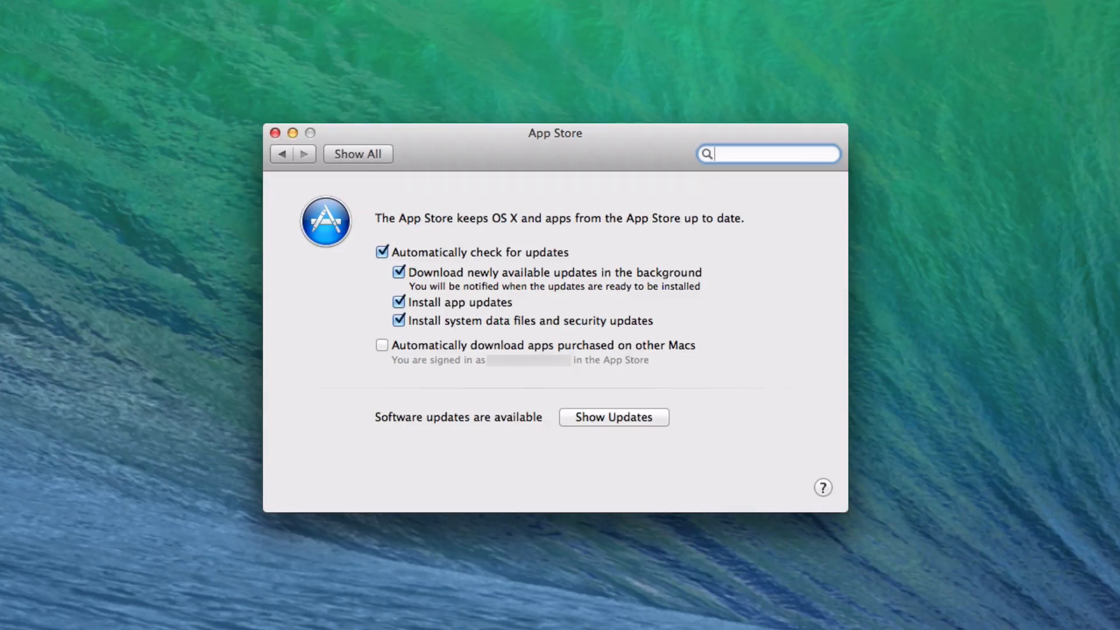
pyautogui.moveTo(765, 358)
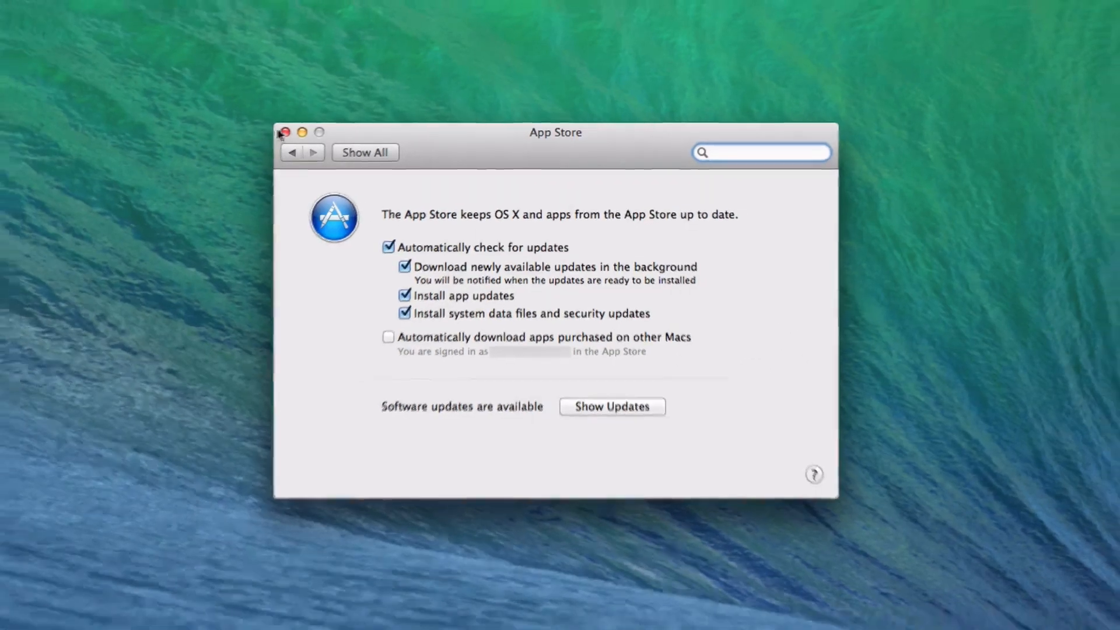
# Step: Close System Preferences, open Maps, pin the Transamerica Pyramid and add it as a bookmark
pyautogui.click(286, 131)
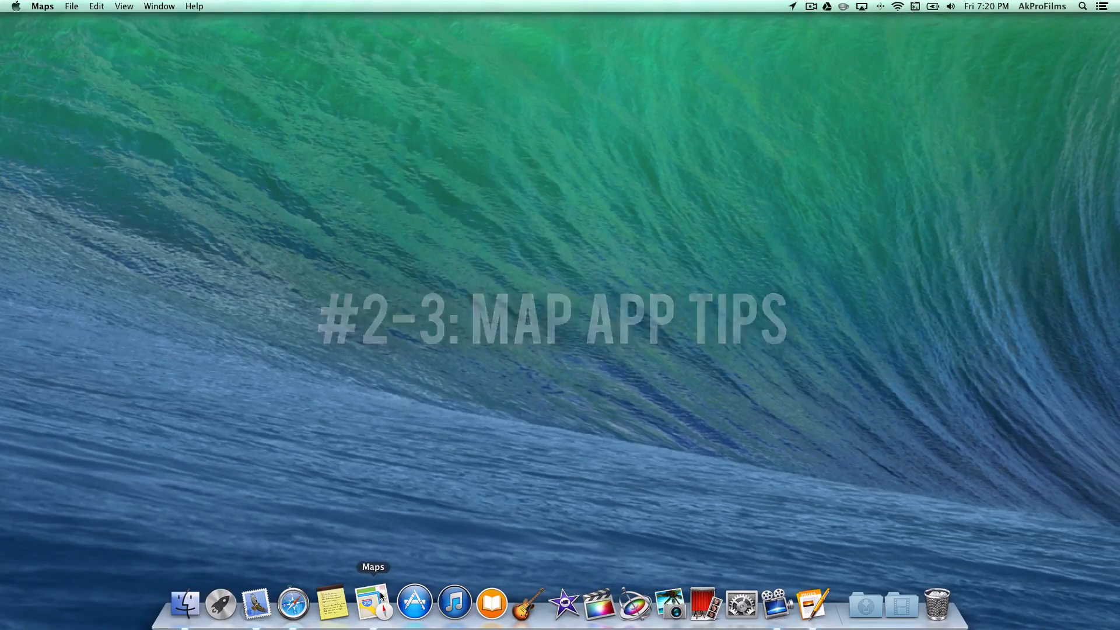
pyautogui.click(373, 602)
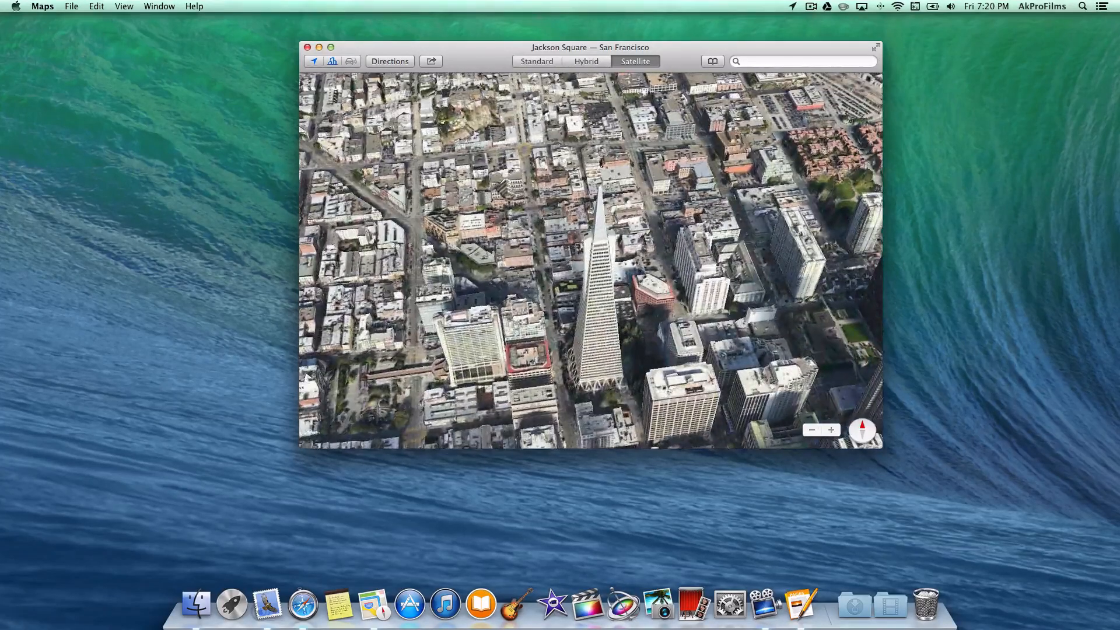
pyautogui.rightClick(596, 300)
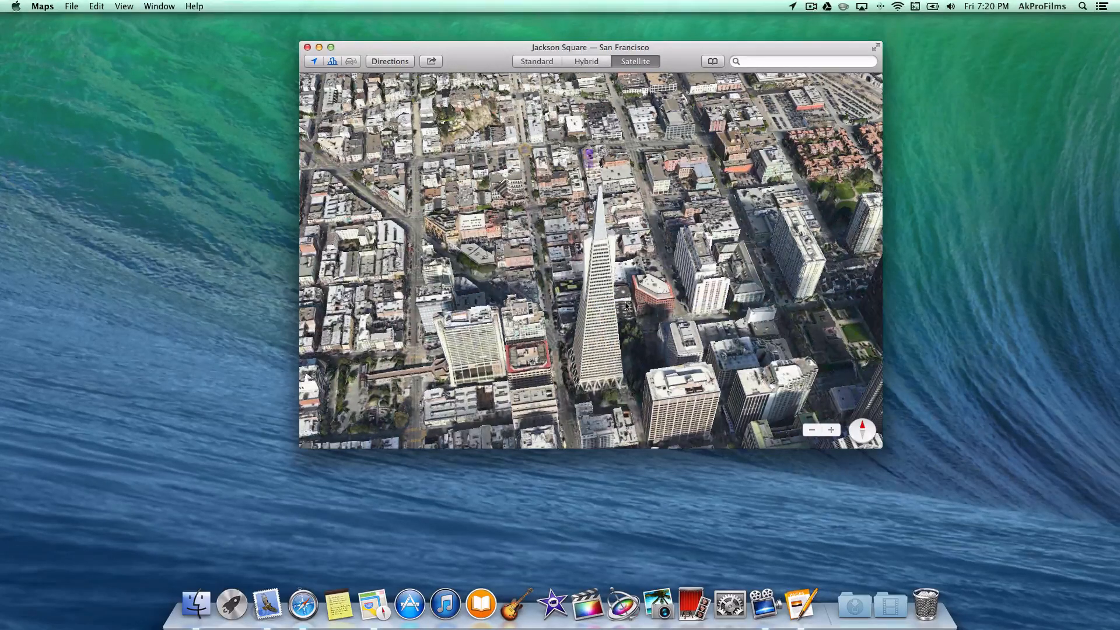
pyautogui.click(593, 283)
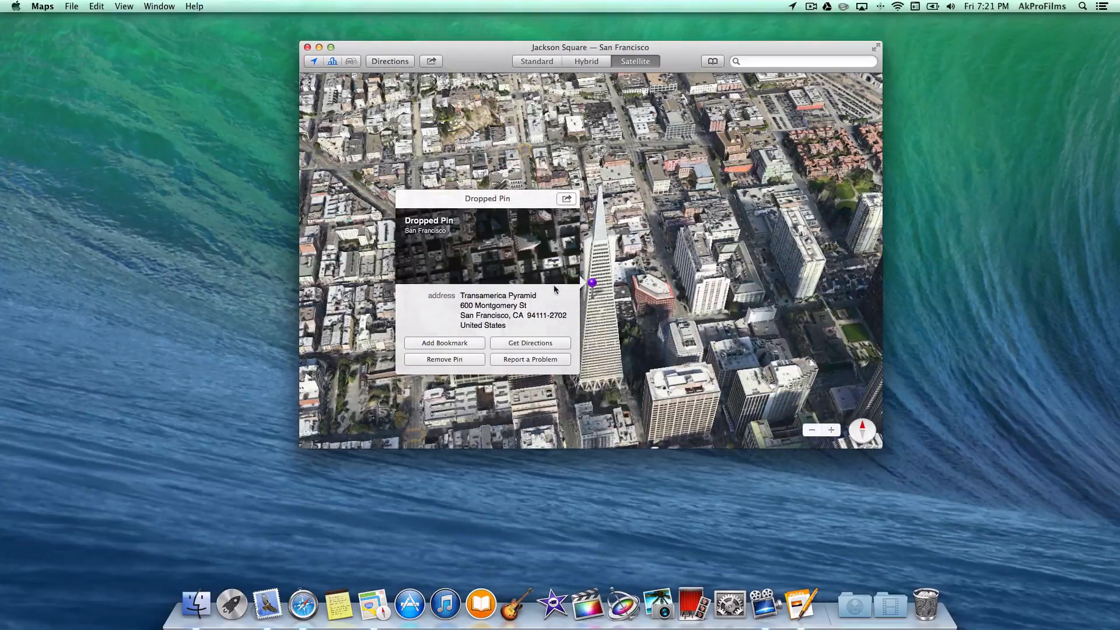
pyautogui.moveTo(464, 345)
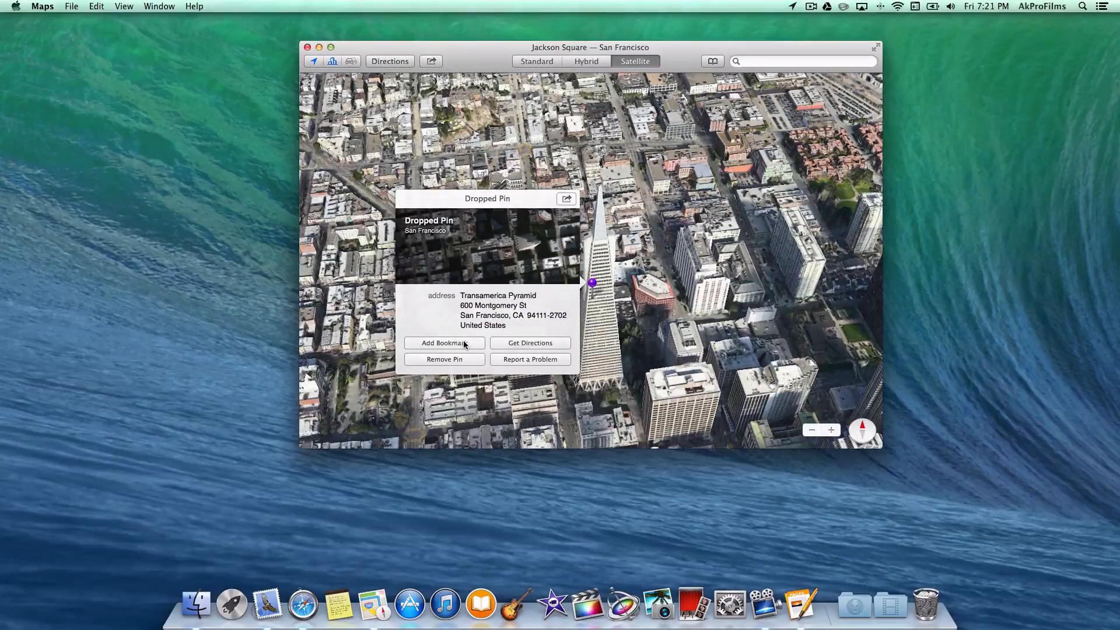
pyautogui.click(443, 343)
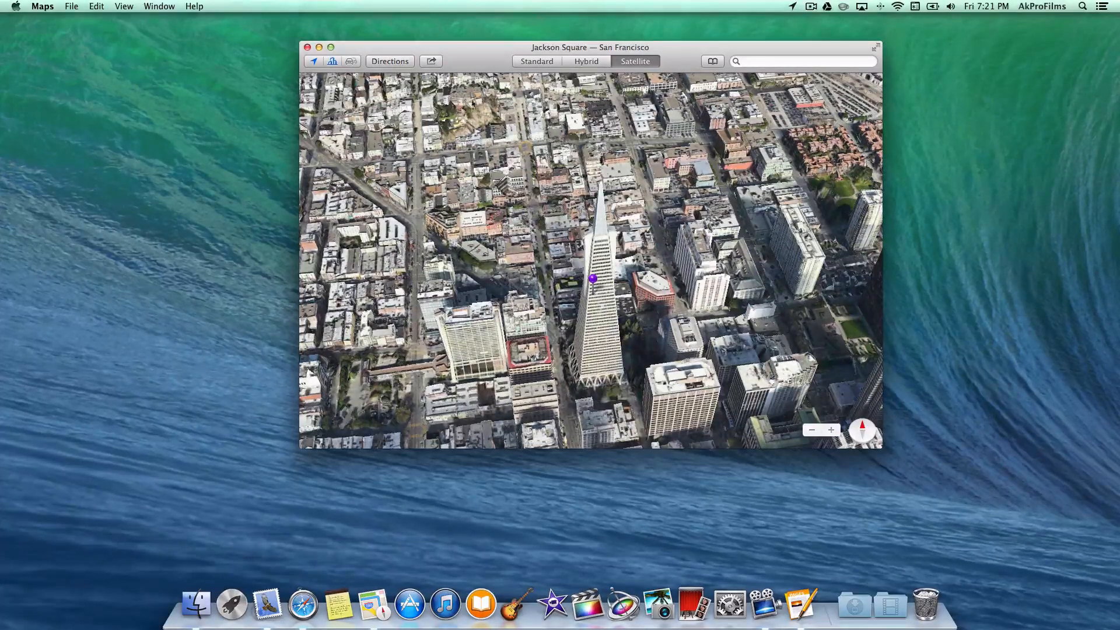
# Step: Show the Maps Share menu for the pinned Transamerica Pyramid
pyautogui.click(430, 61)
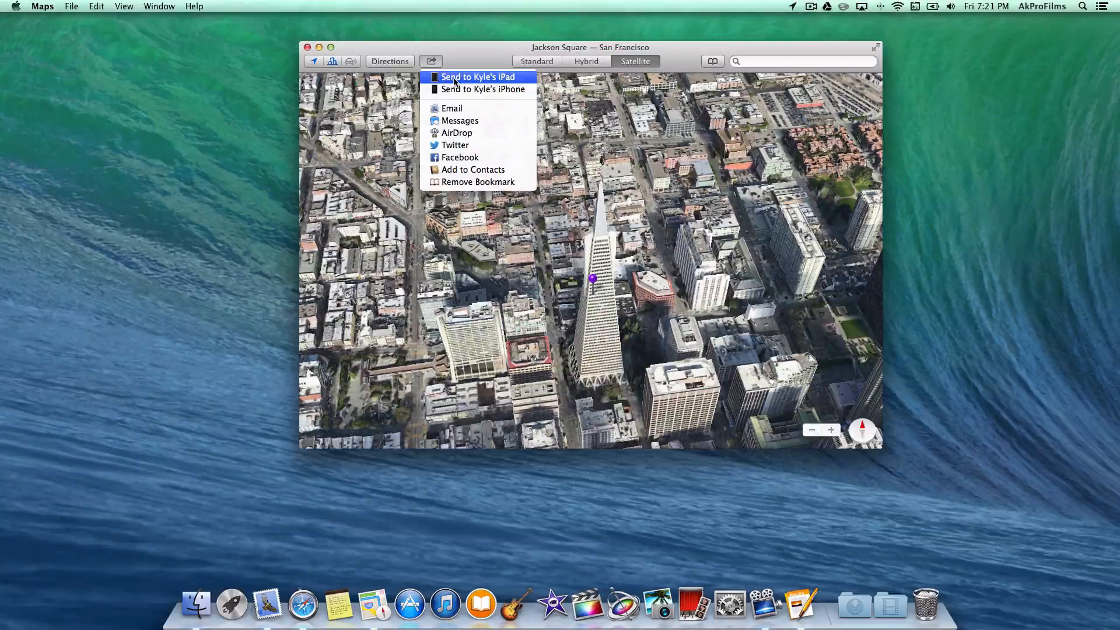
pyautogui.moveTo(481, 88)
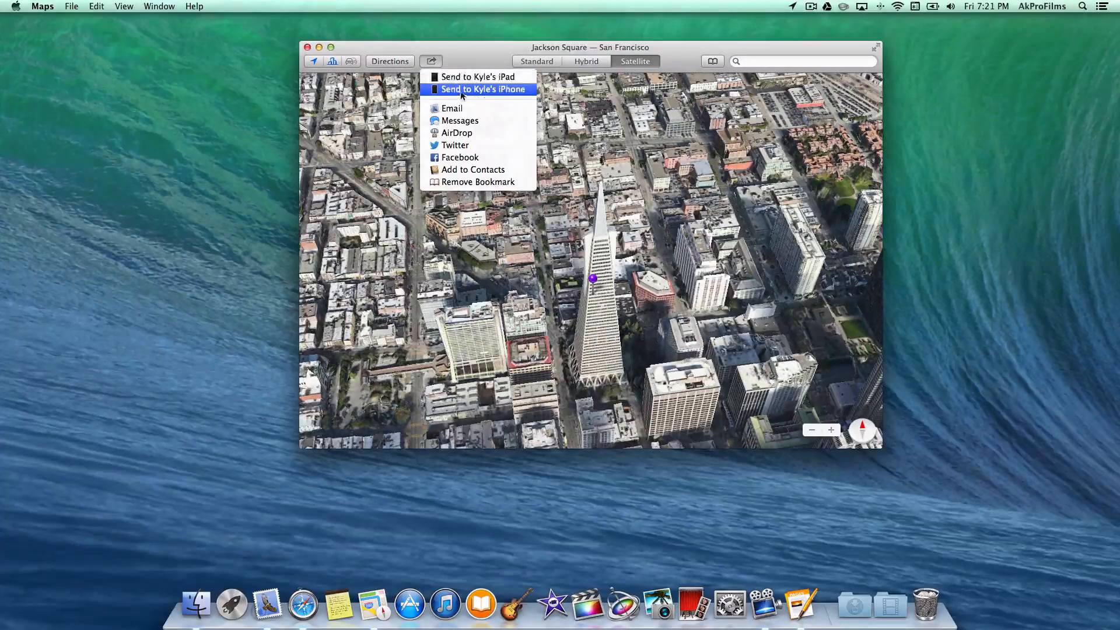
pyautogui.moveTo(452, 108)
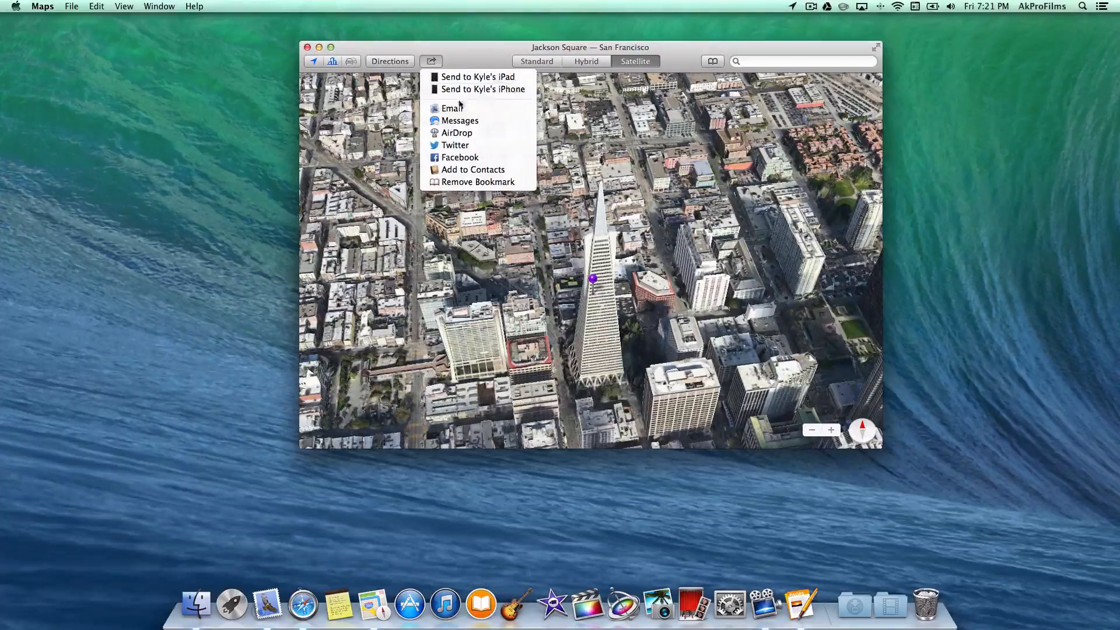
pyautogui.moveTo(456, 133)
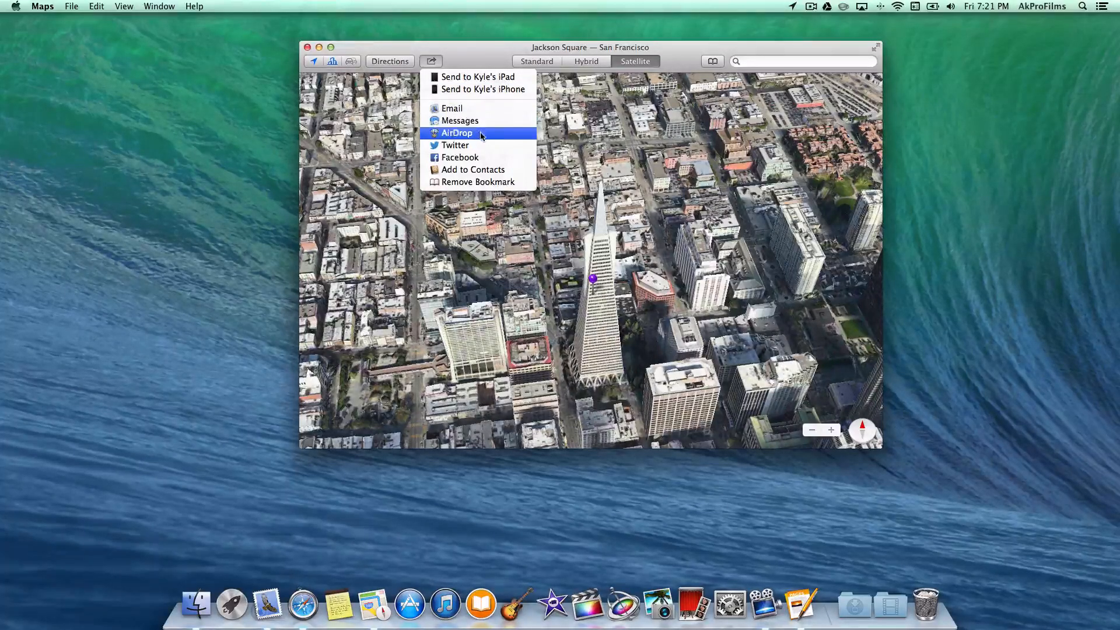
pyautogui.moveTo(489, 162)
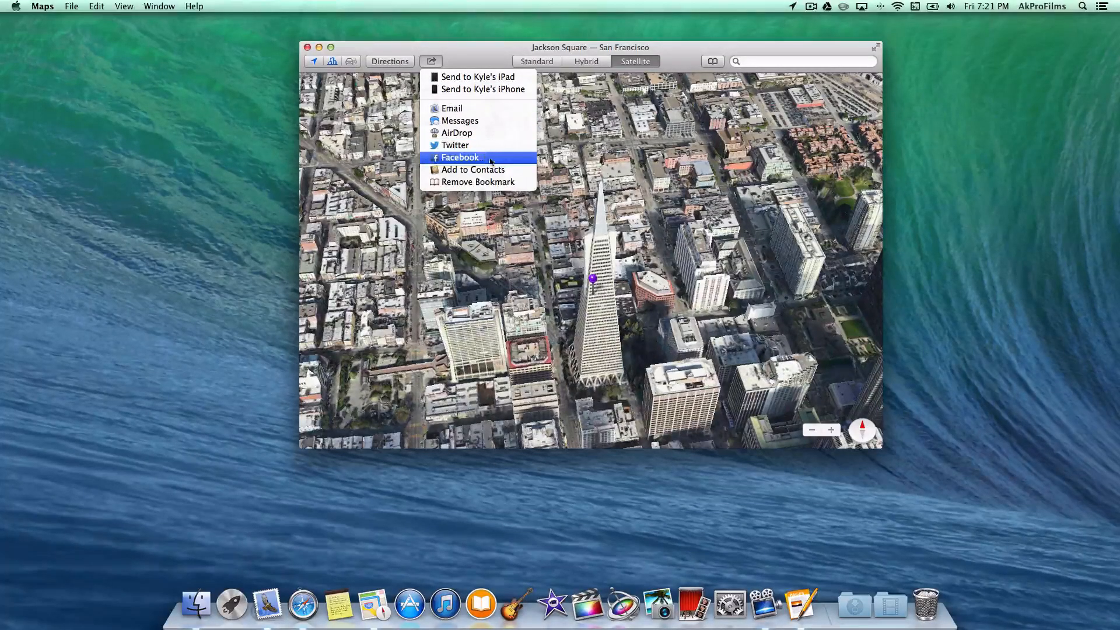
pyautogui.moveTo(479, 182)
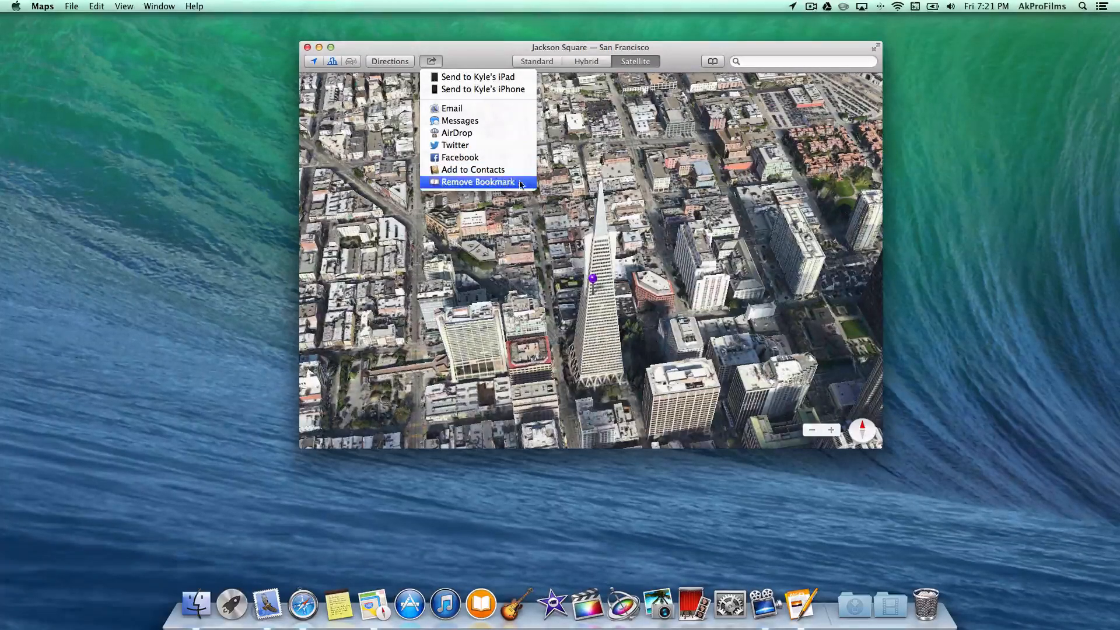
pyautogui.moveTo(590, 241)
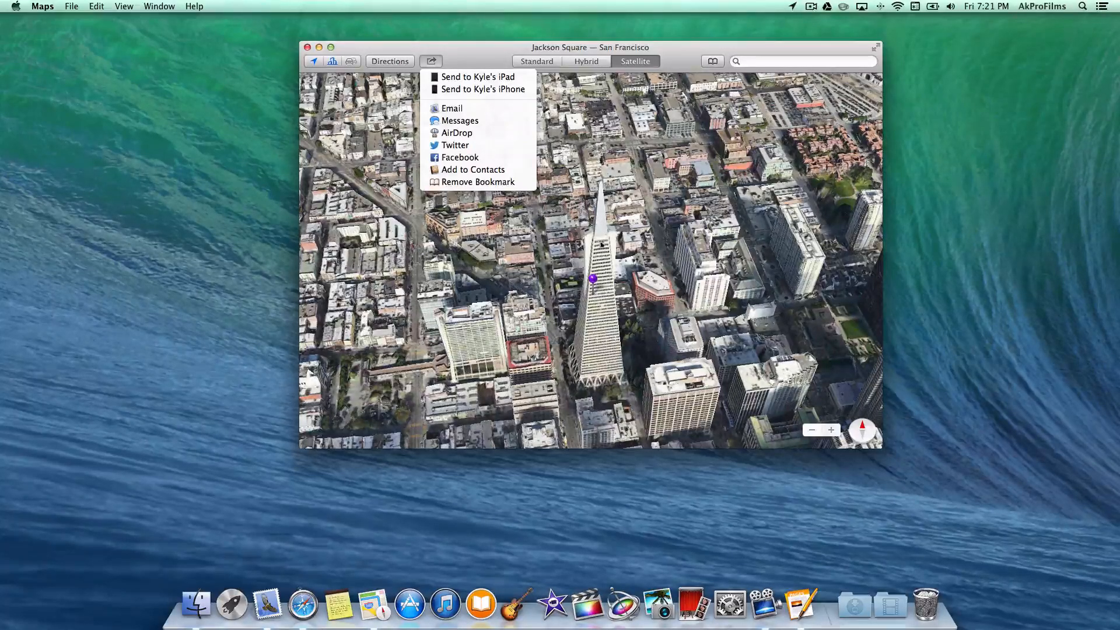
pyautogui.moveTo(481, 89)
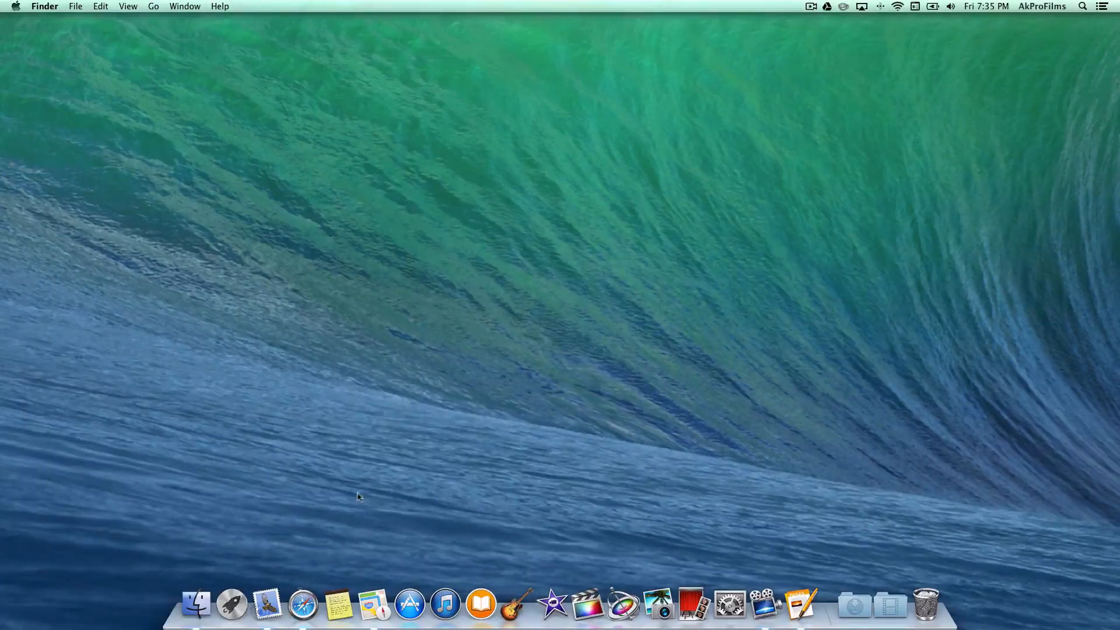
pyautogui.moveTo(1075, 254)
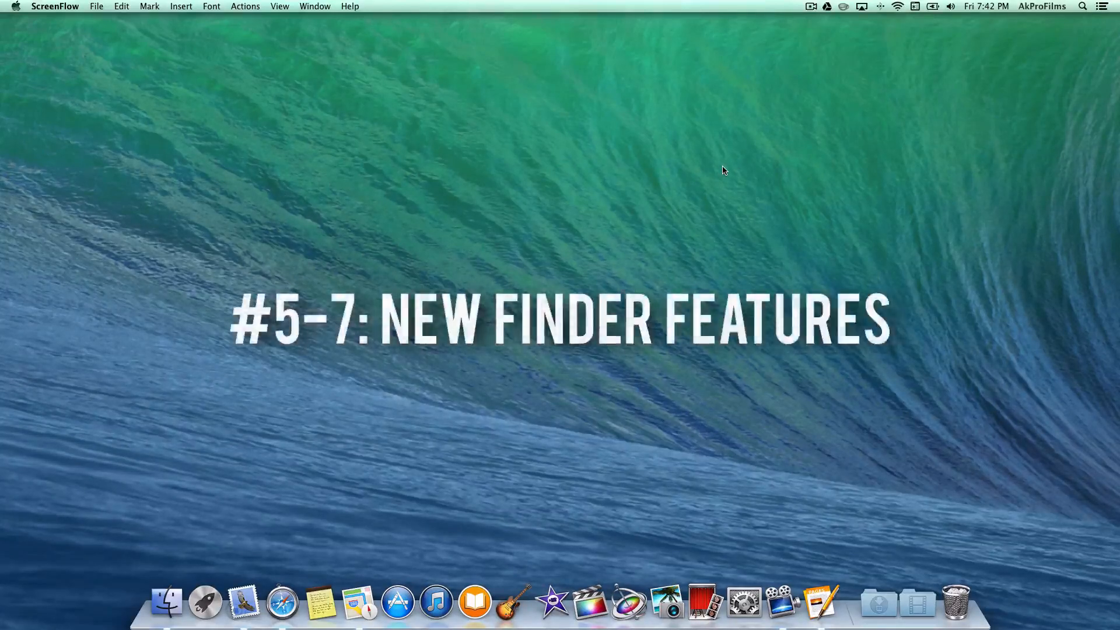
pyautogui.moveTo(421, 417)
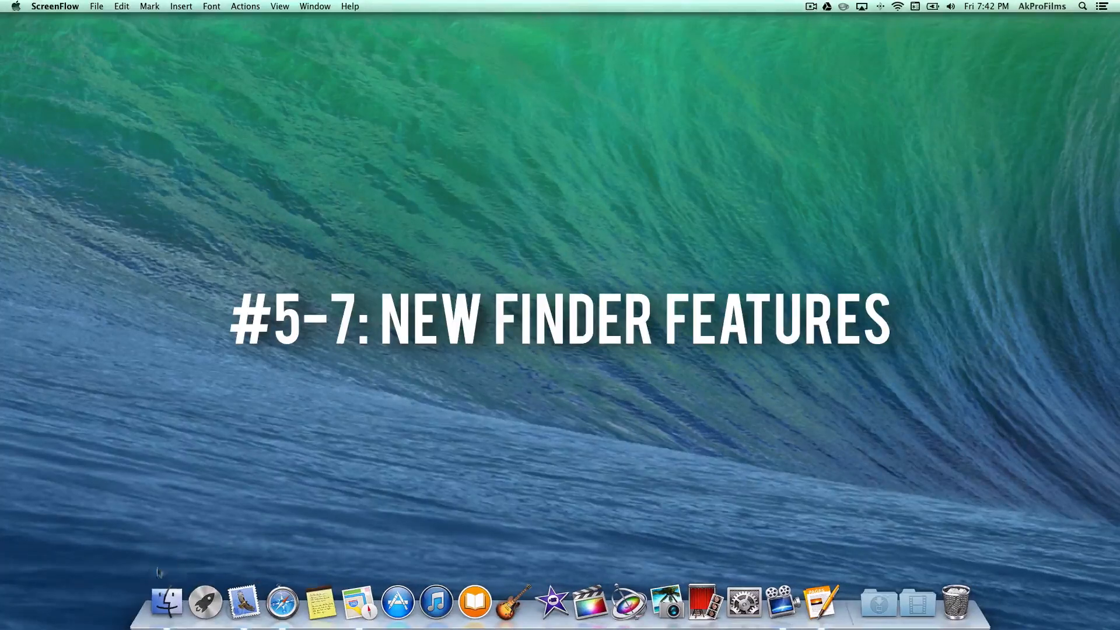
# Step: Open a Finder window on Desktop and create a new untitled folder there
pyautogui.click(166, 601)
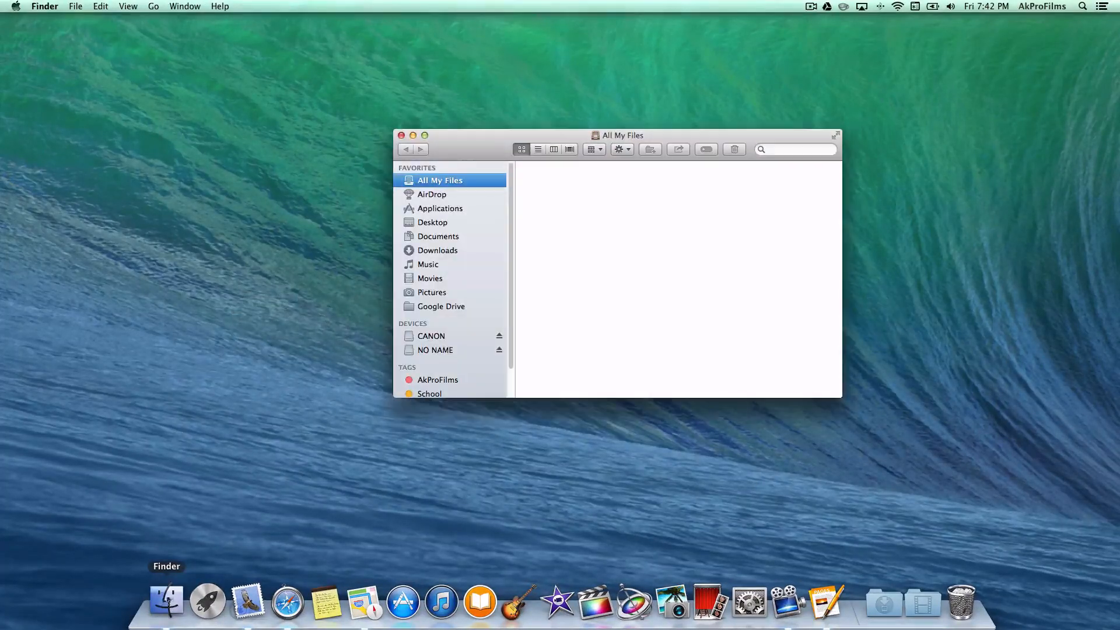
pyautogui.click(434, 222)
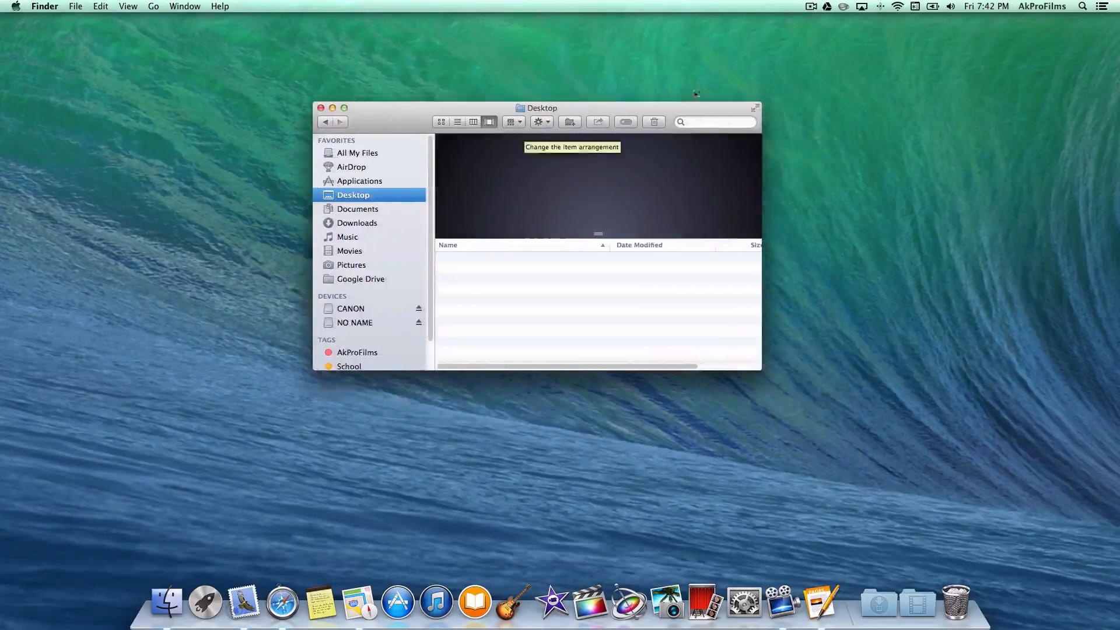
pyautogui.moveTo(793, 91)
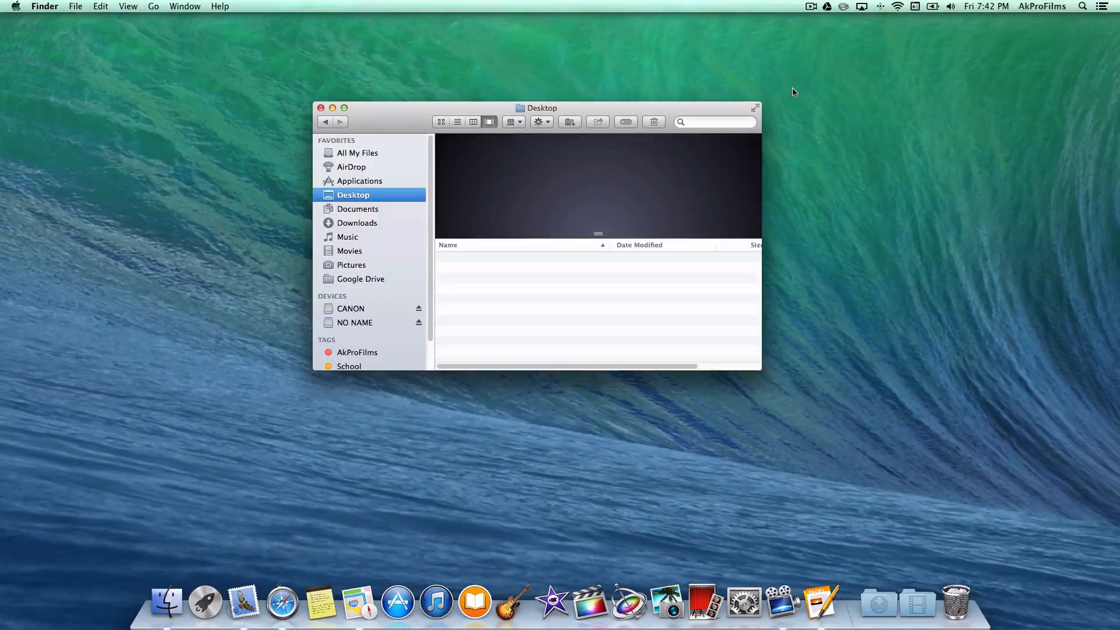
pyautogui.rightClick(793, 92)
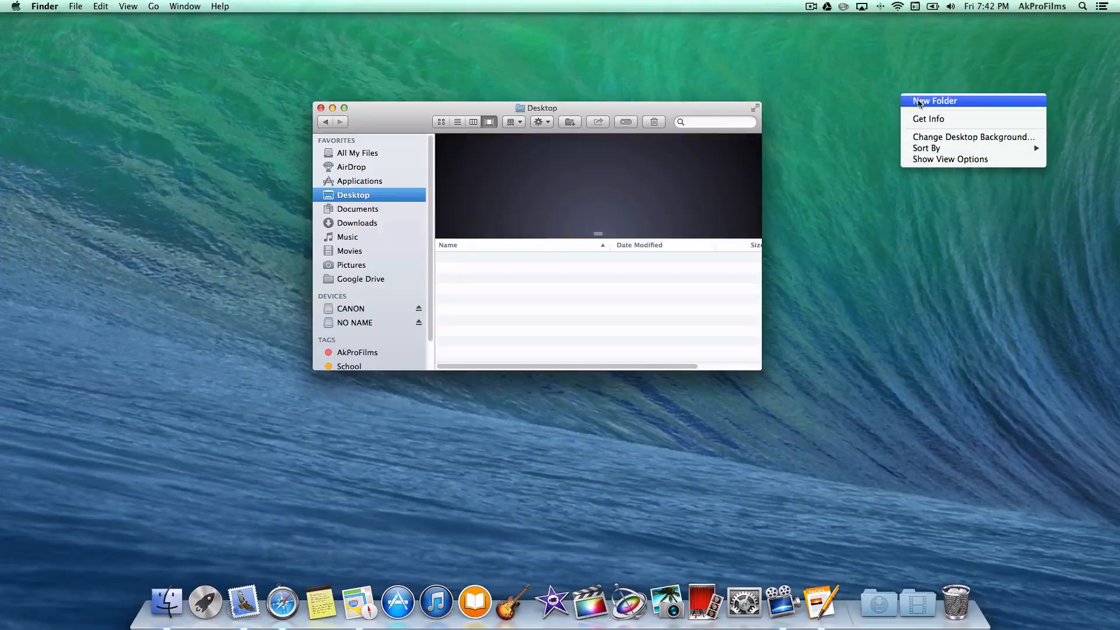
pyautogui.click(935, 100)
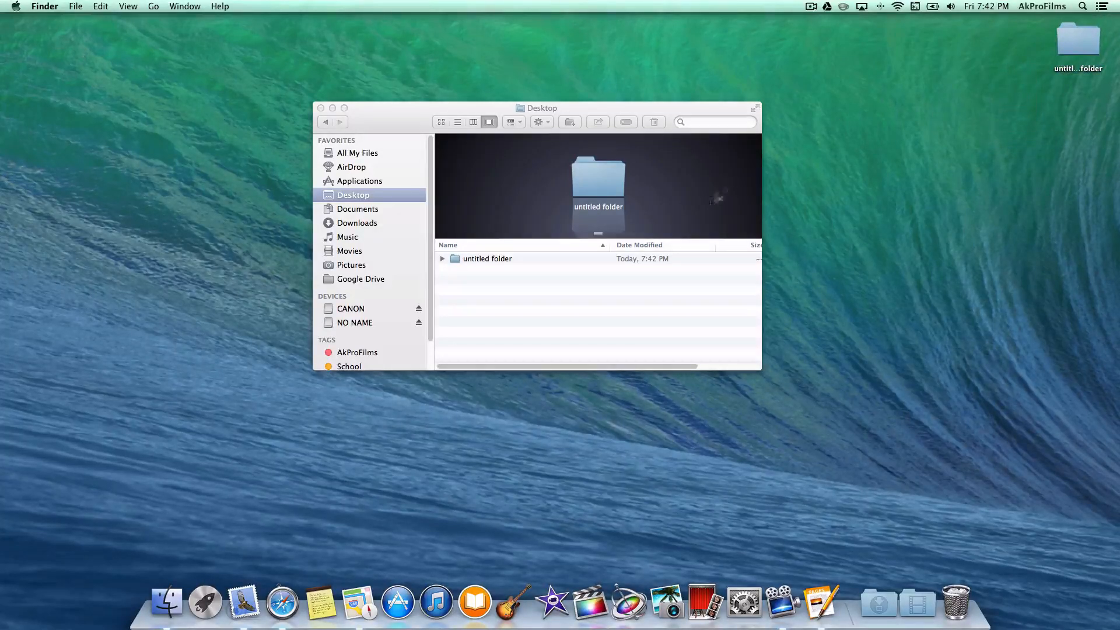
pyautogui.moveTo(564, 336)
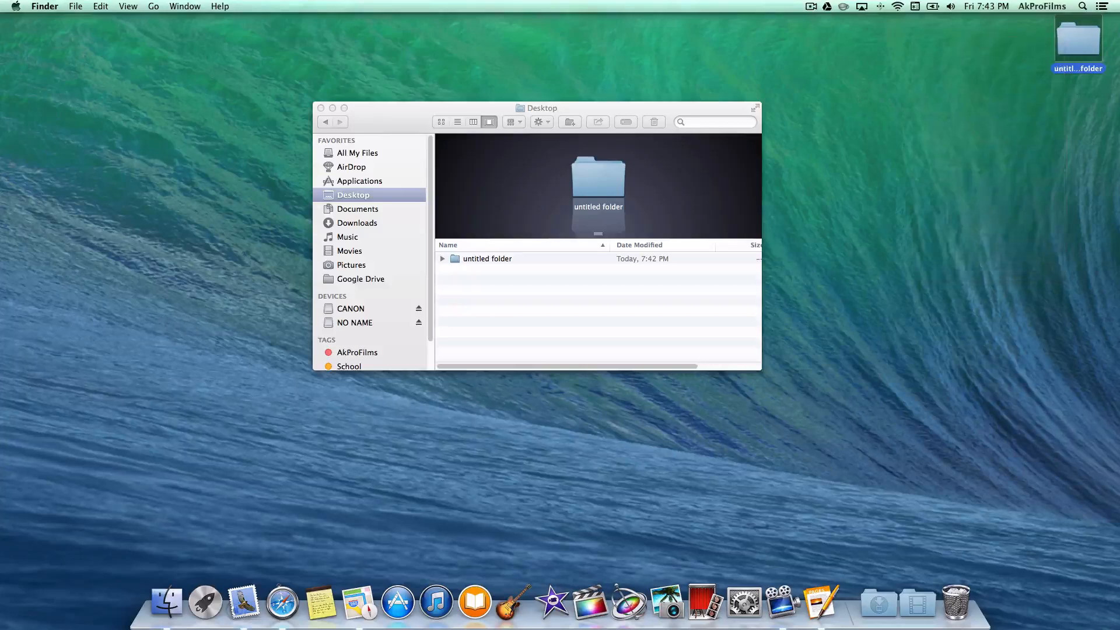
# Step: Create a new 'YouTube Files' tag on the untitled folder
pyautogui.click(487, 258)
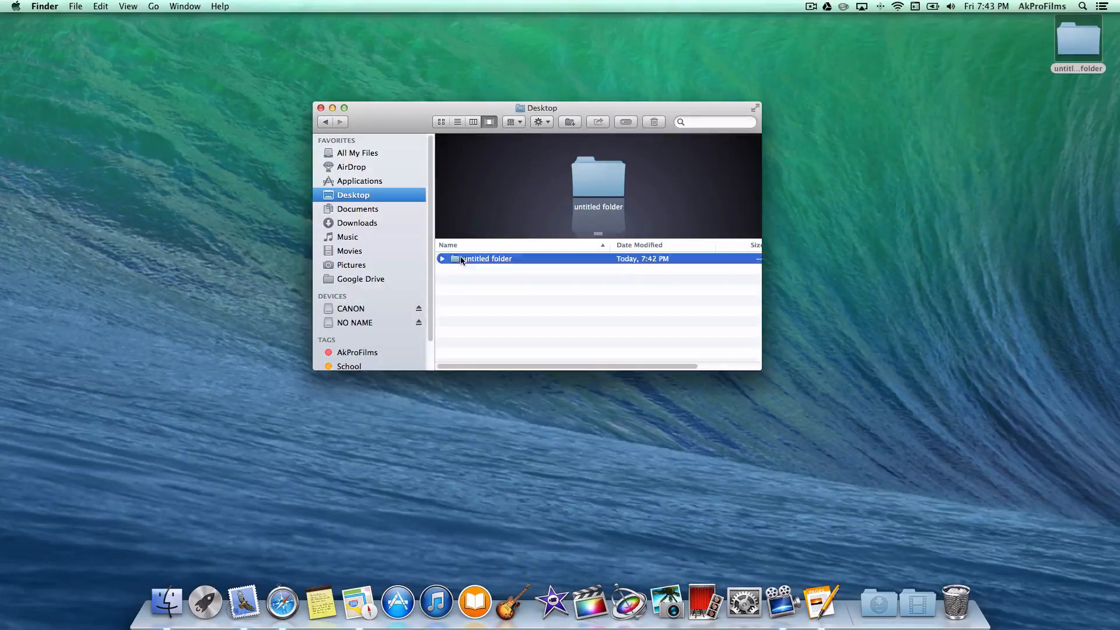
pyautogui.moveTo(624, 121)
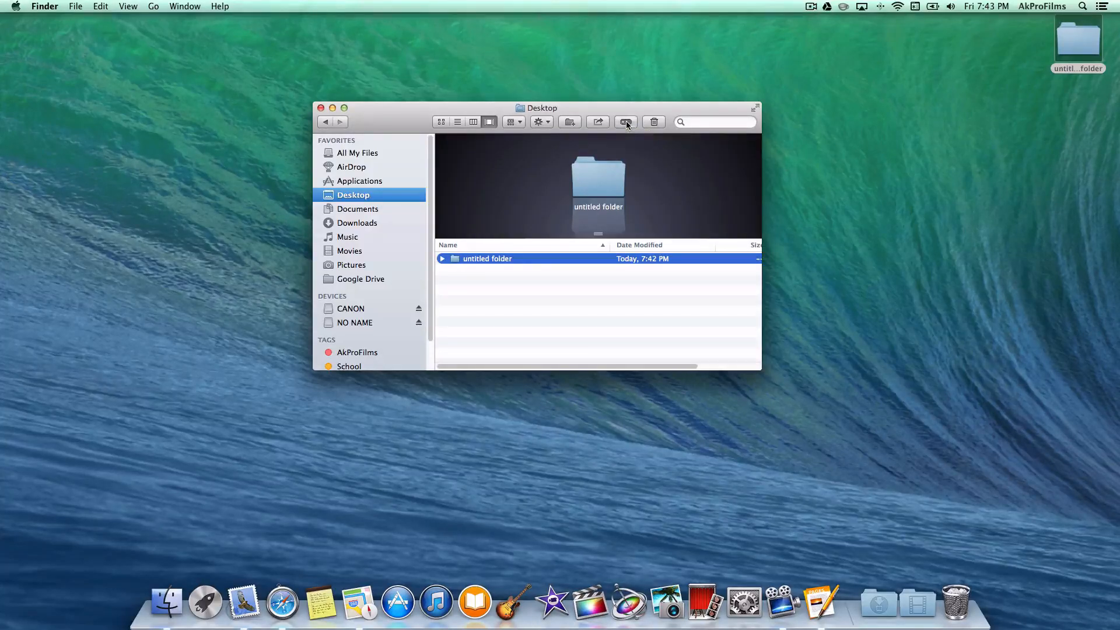
pyautogui.click(625, 121)
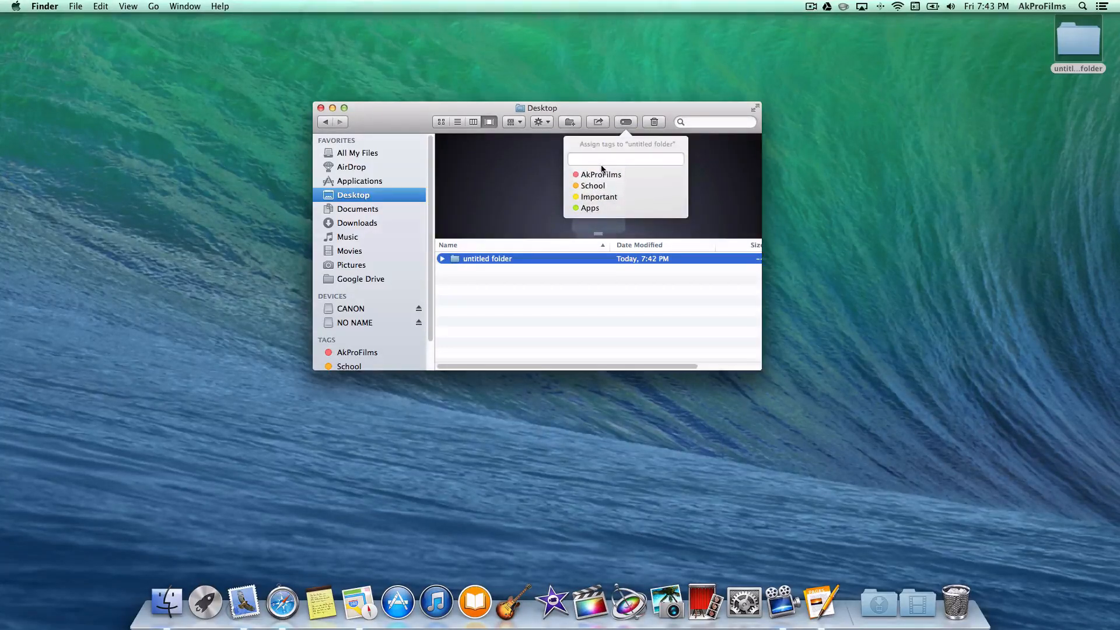
pyautogui.write('Y')
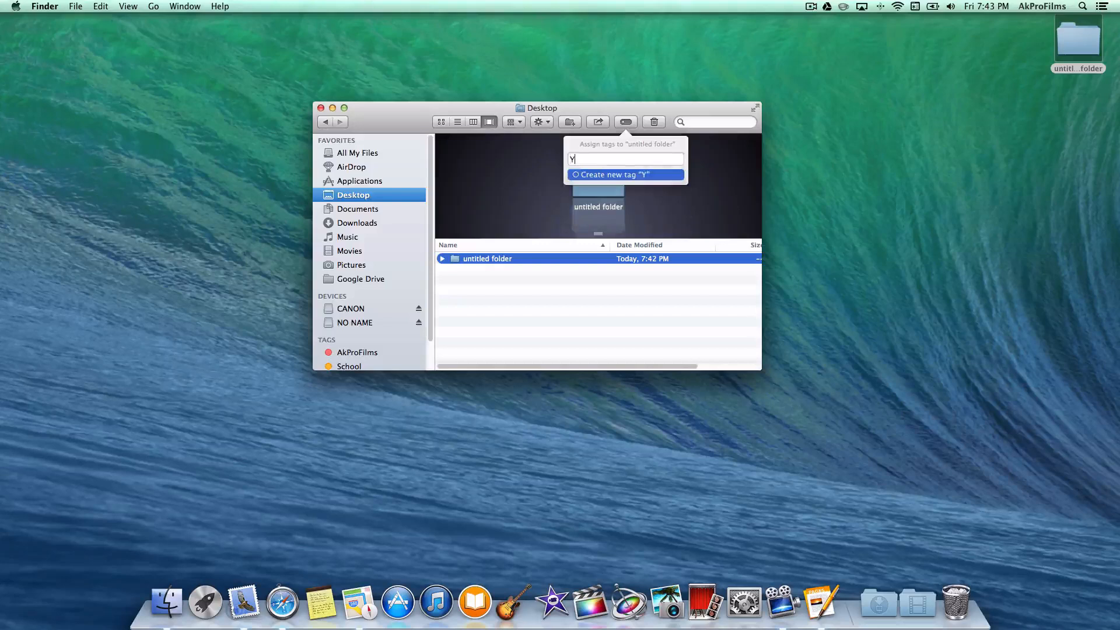
pyautogui.write('ou')
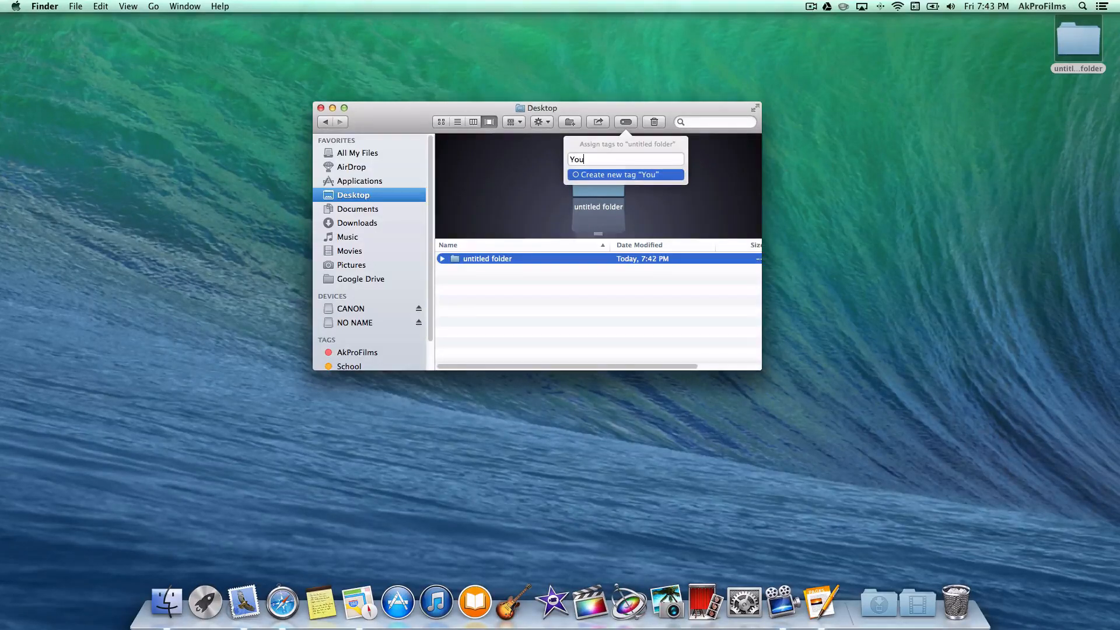
pyautogui.write('Tube')
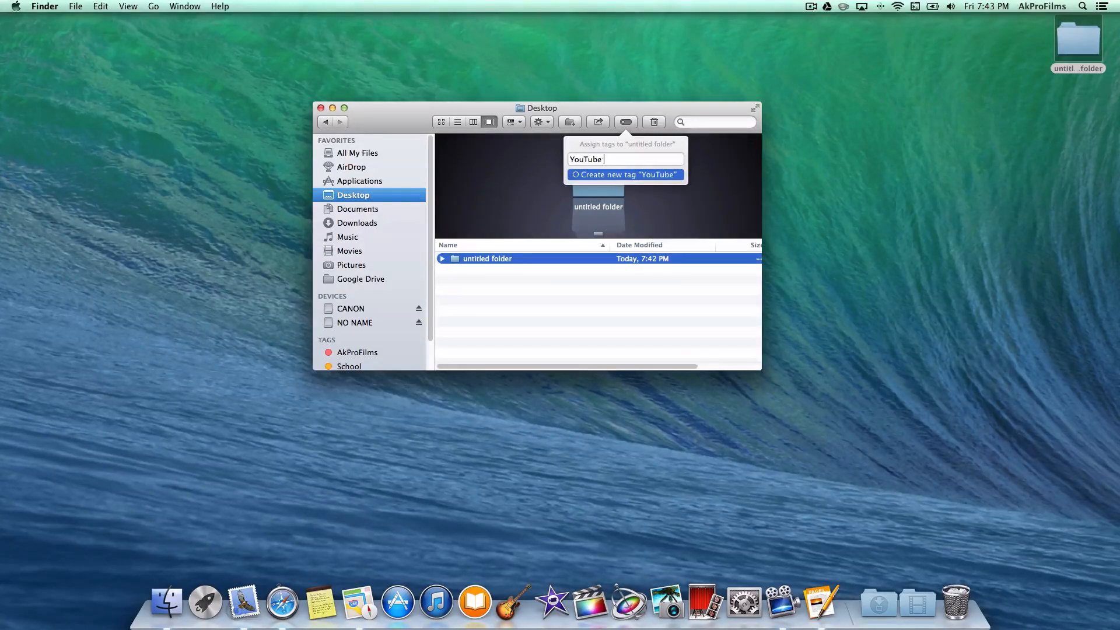
pyautogui.write('Files')
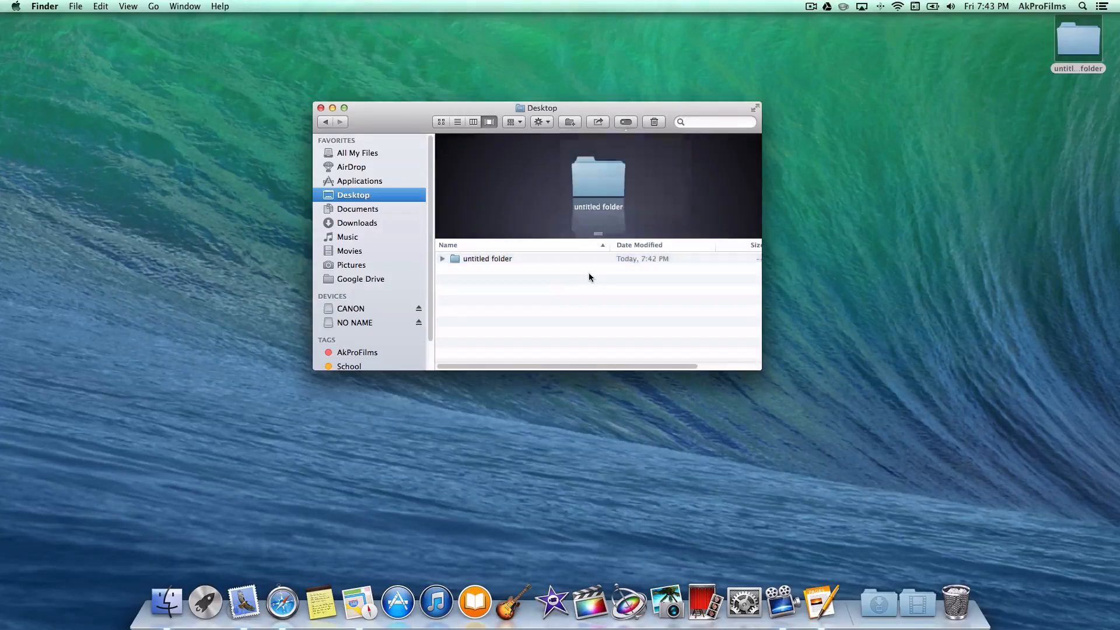
# Step: List items tagged YouTube Files, color that tag blue, and select the Docs folder
pyautogui.scroll(-3)
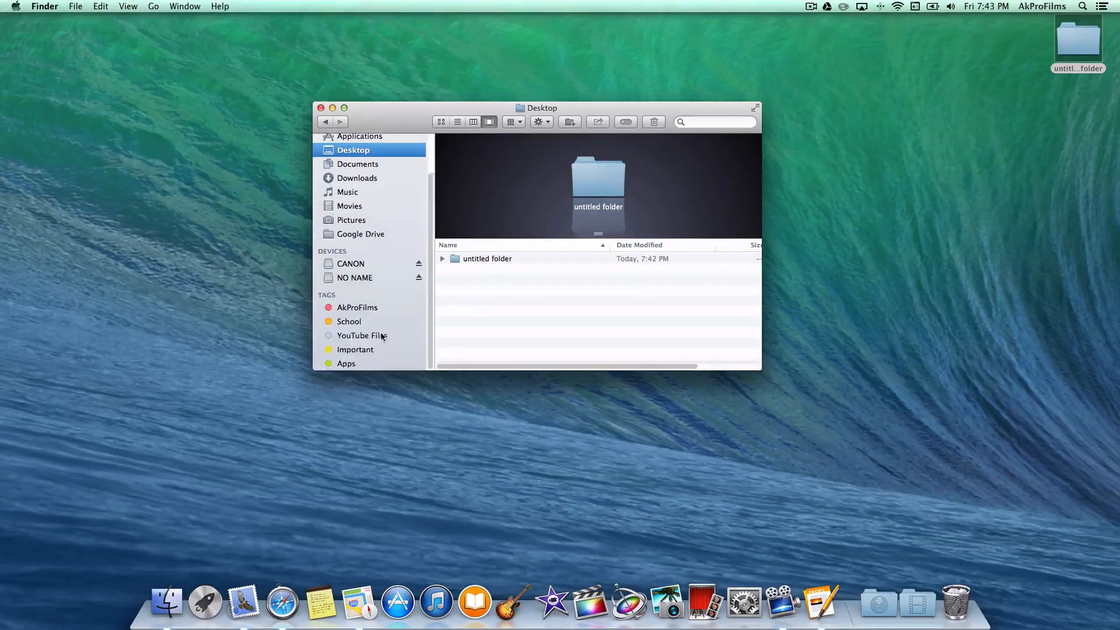
pyautogui.click(363, 335)
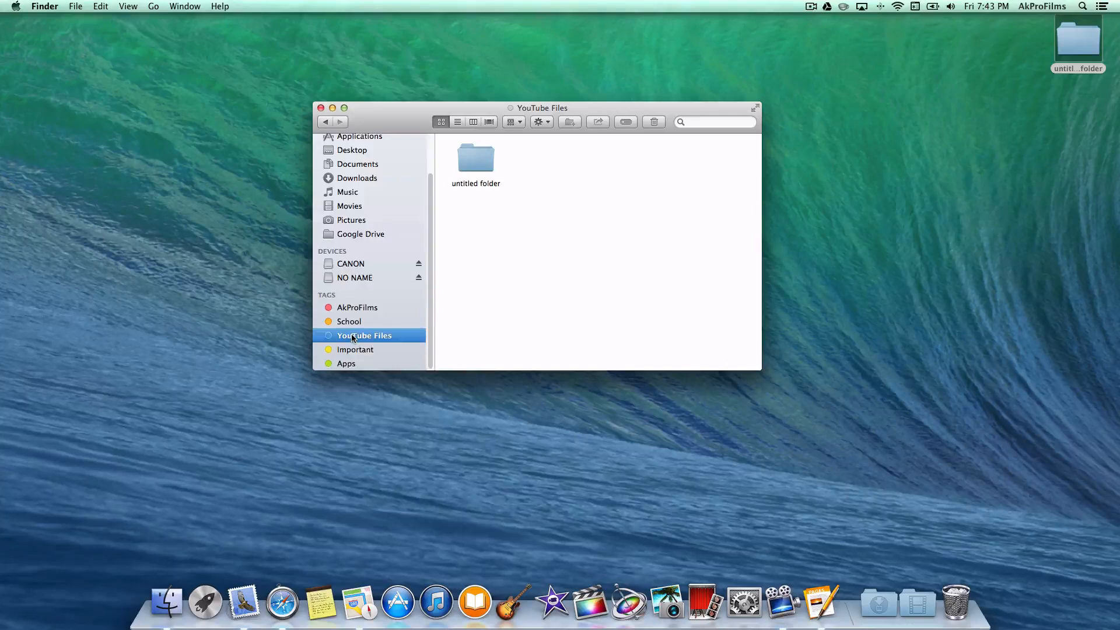
pyautogui.rightClick(363, 334)
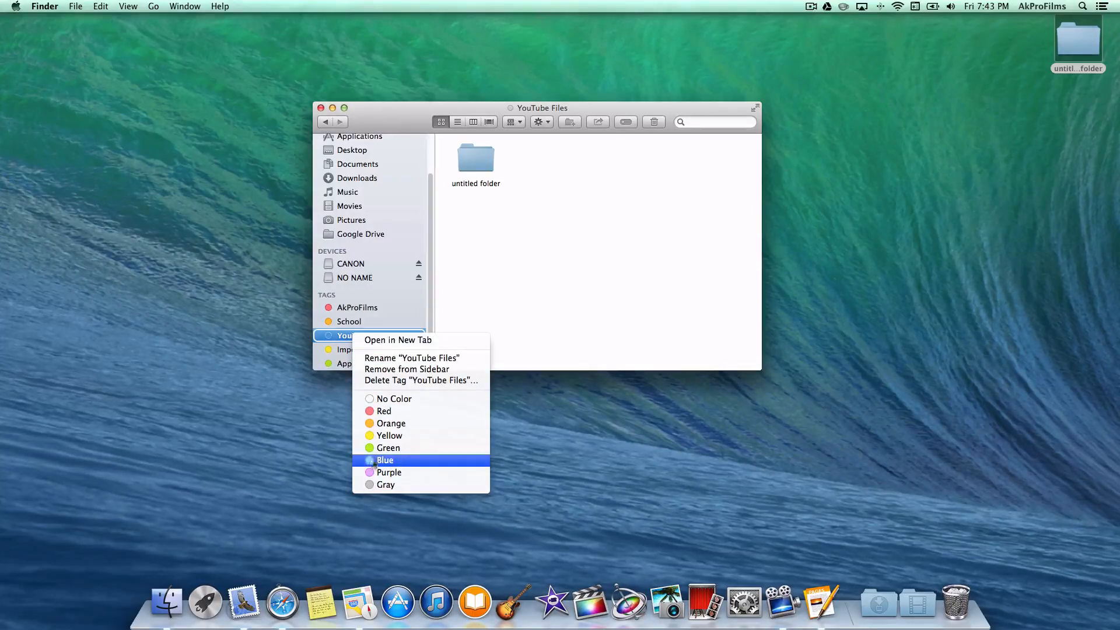
pyautogui.click(385, 461)
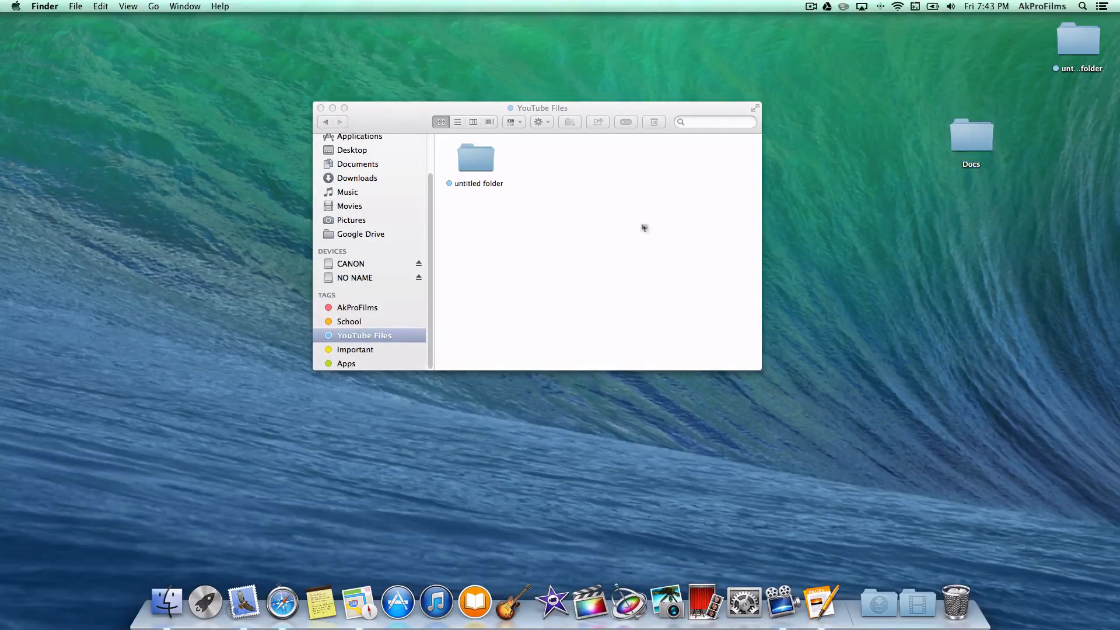
pyautogui.click(971, 134)
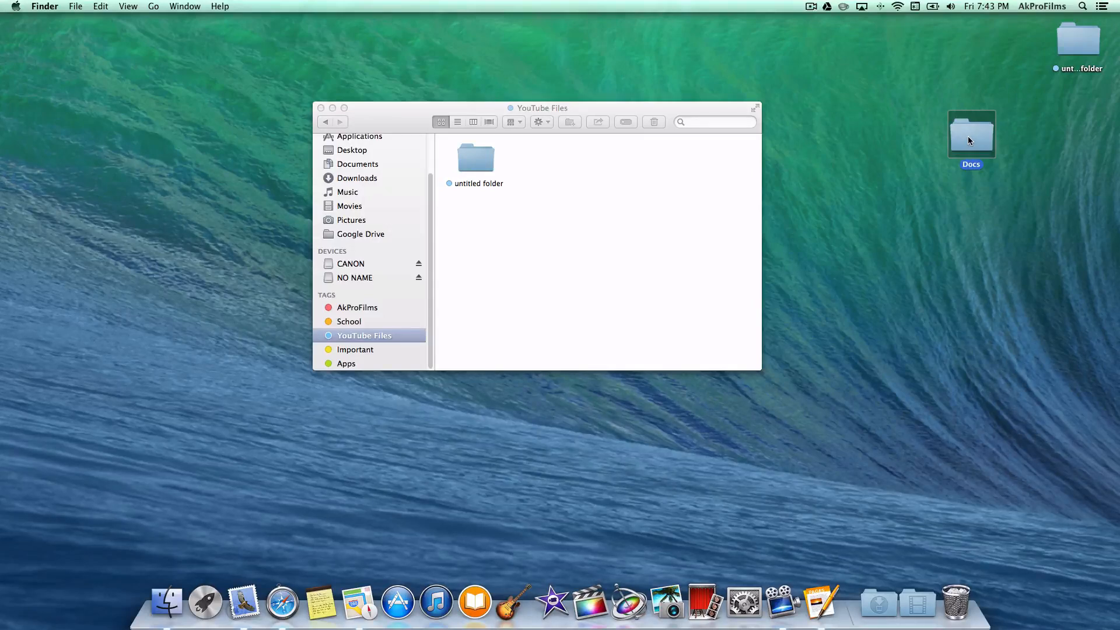
# Step: Add the YouTube Files tag to the Docs folder from its context menu
pyautogui.rightClick(971, 134)
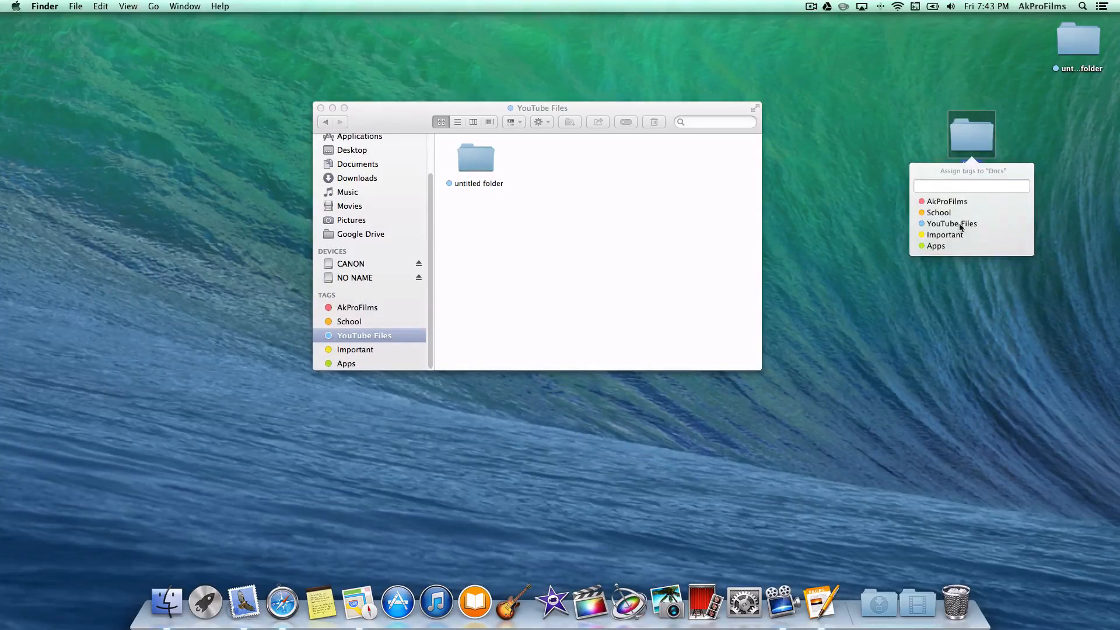
pyautogui.click(951, 224)
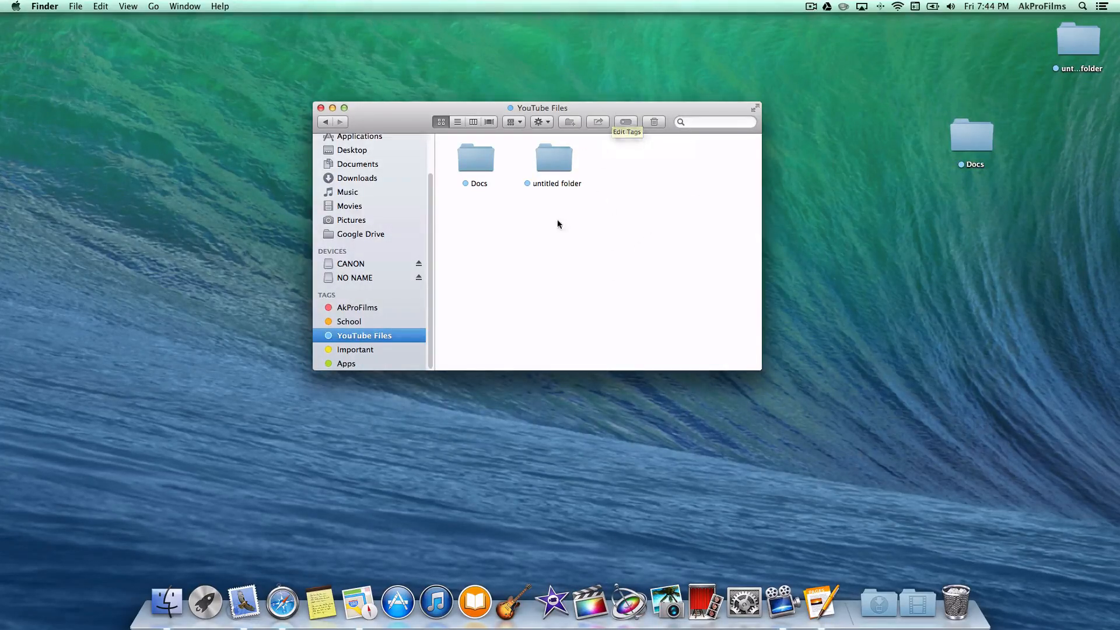
pyautogui.moveTo(449, 153)
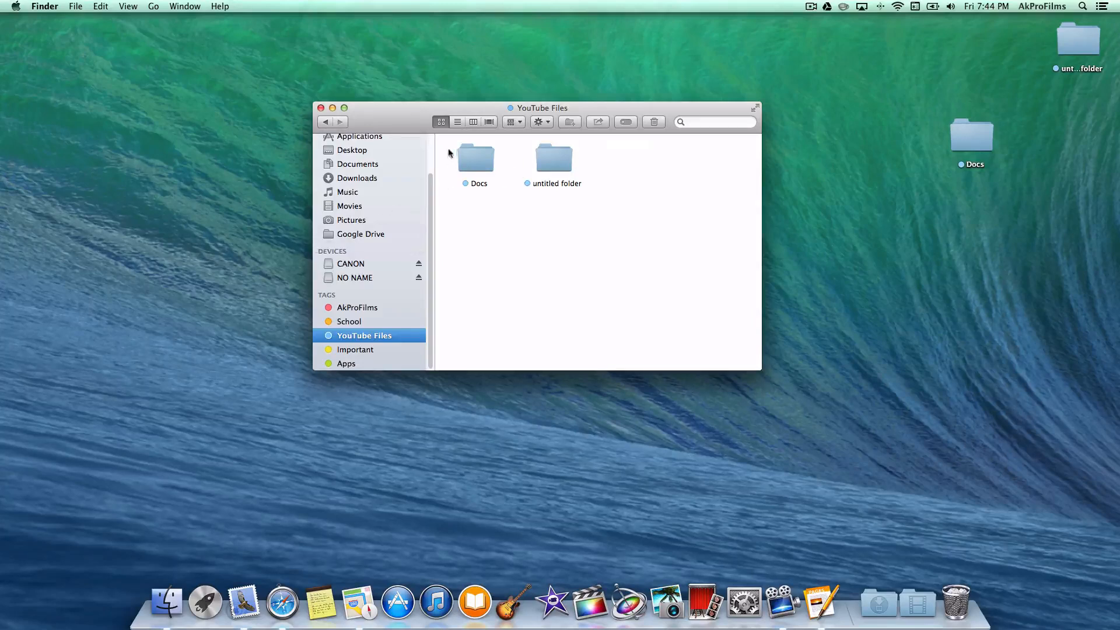
pyautogui.scroll(3)
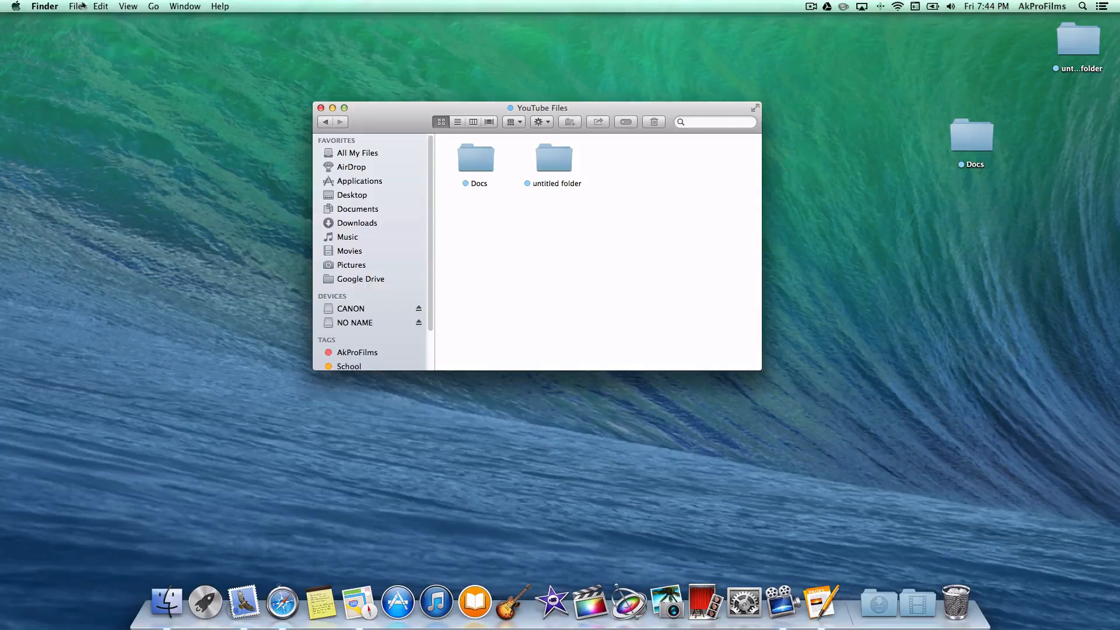
pyautogui.click(75, 6)
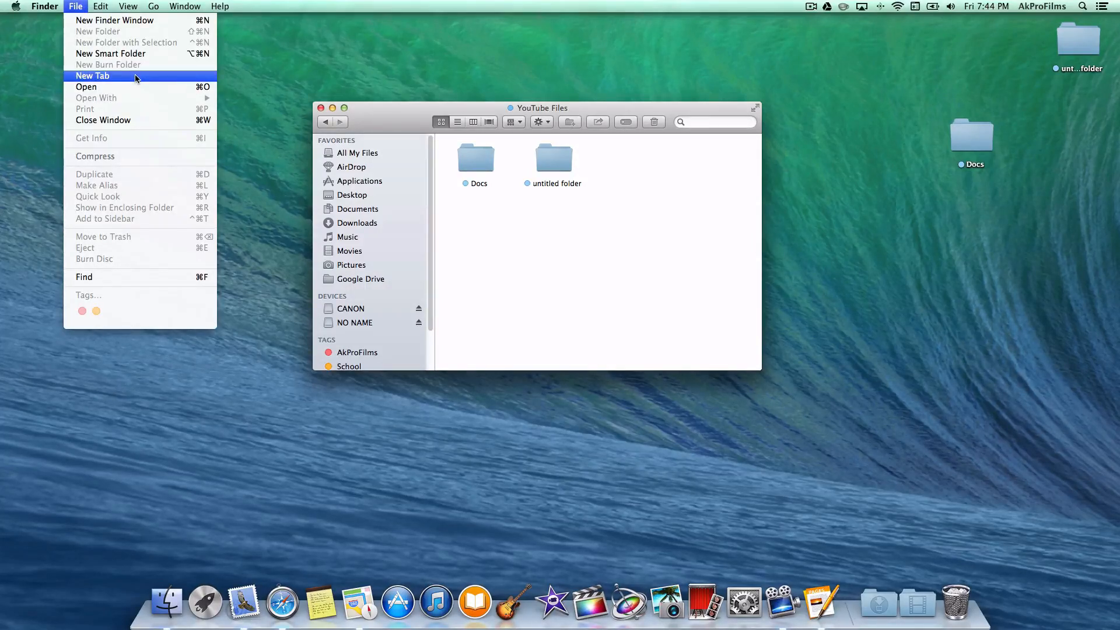
# Step: Open a second Finder tab, then close the Important tab, leaving the YouTube Files view
pyautogui.click(92, 75)
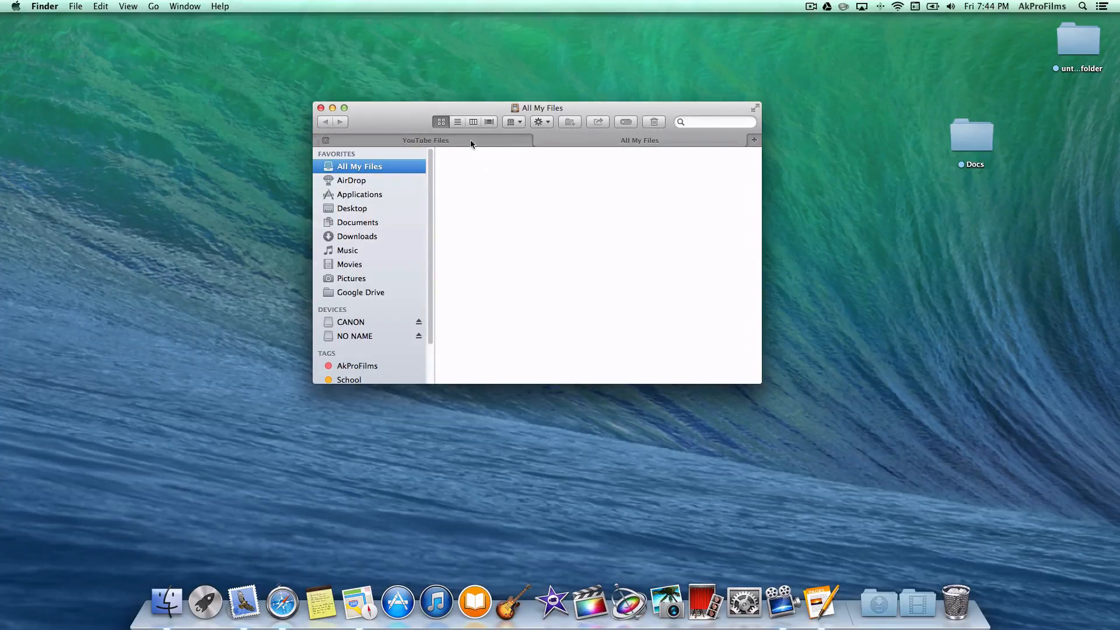
pyautogui.moveTo(464, 236)
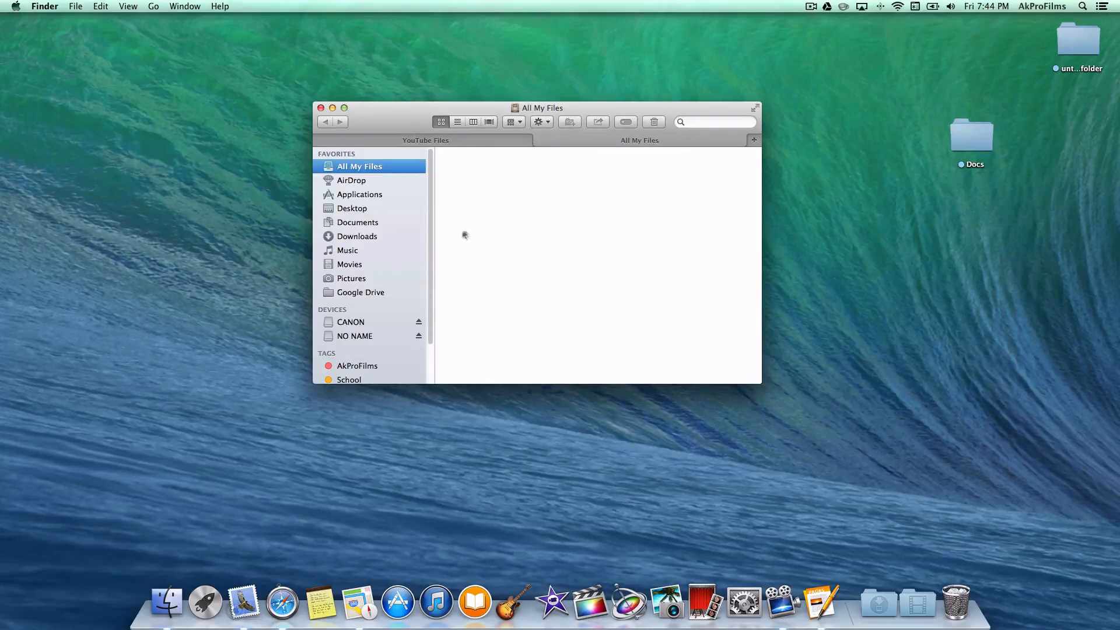
pyautogui.scroll(-3)
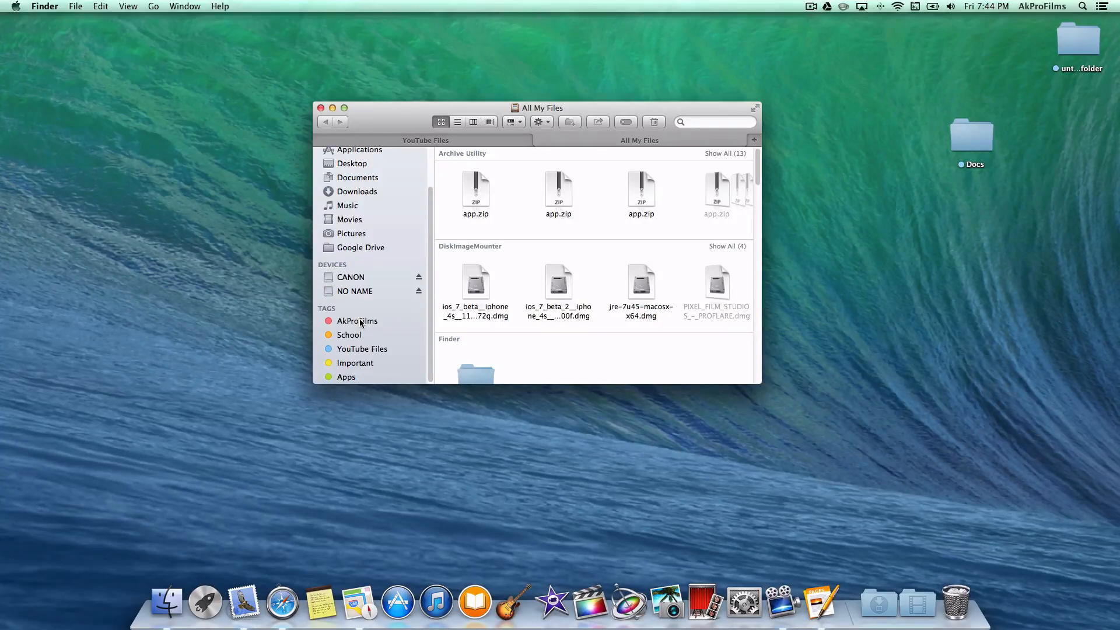
pyautogui.click(357, 363)
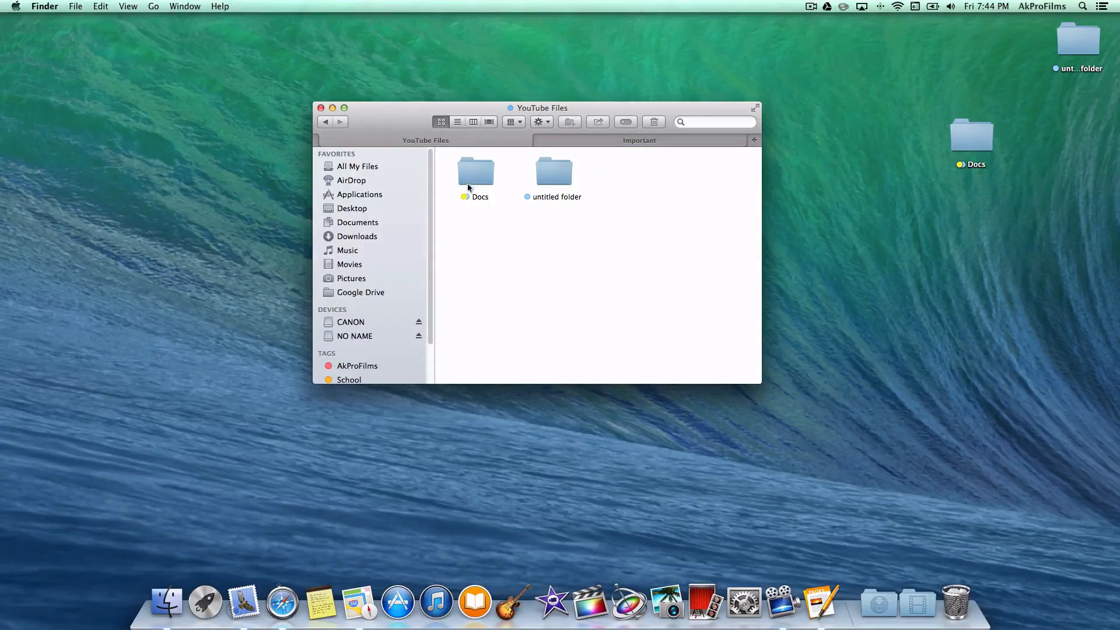
pyautogui.moveTo(623, 121)
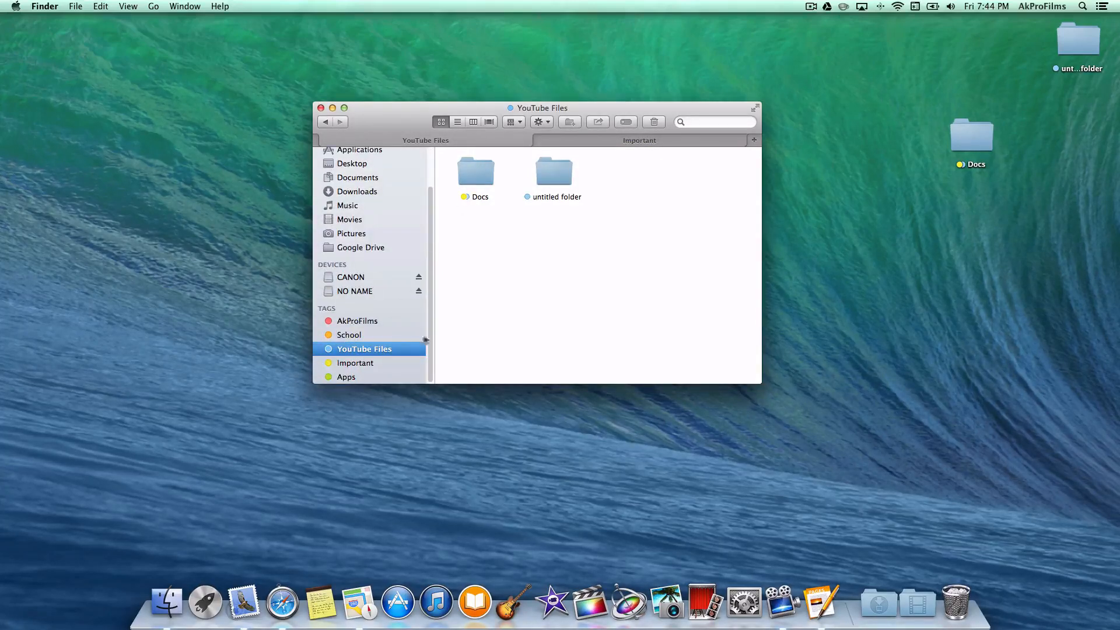
pyautogui.moveTo(489, 189)
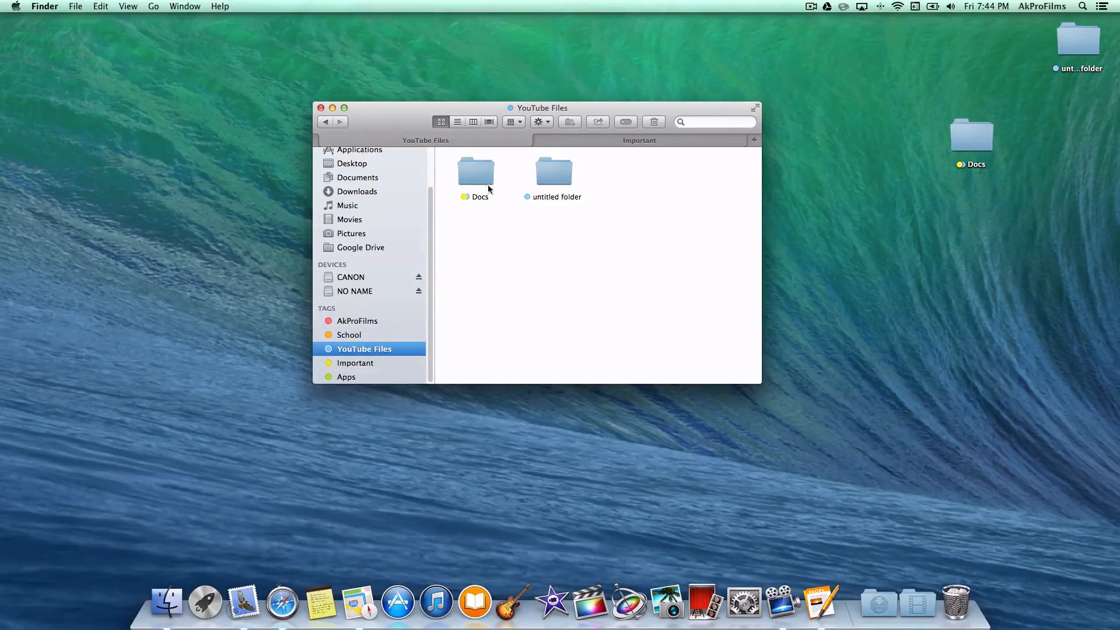
pyautogui.click(355, 363)
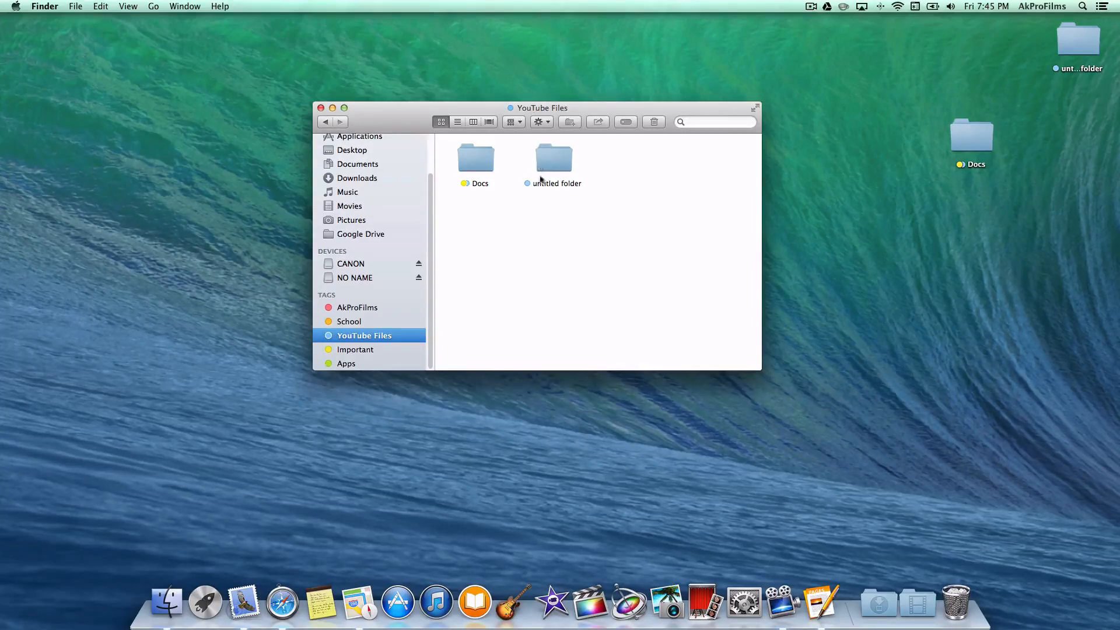
# Step: Minimize Finder, launch Pages, and create a document from the School Report template
pyautogui.click(332, 108)
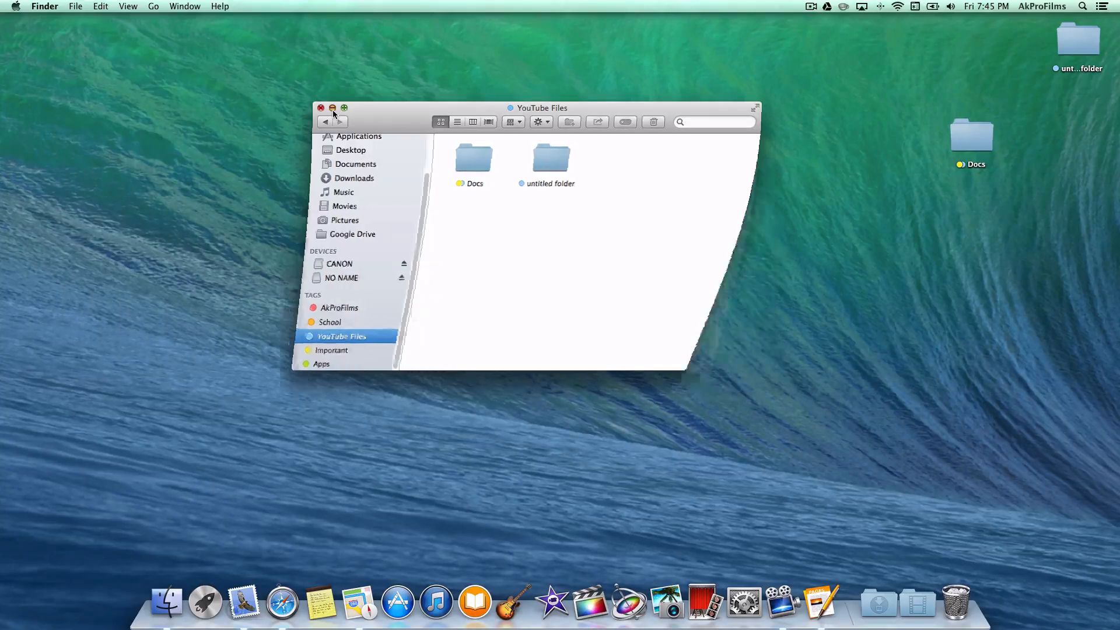
pyautogui.click(321, 108)
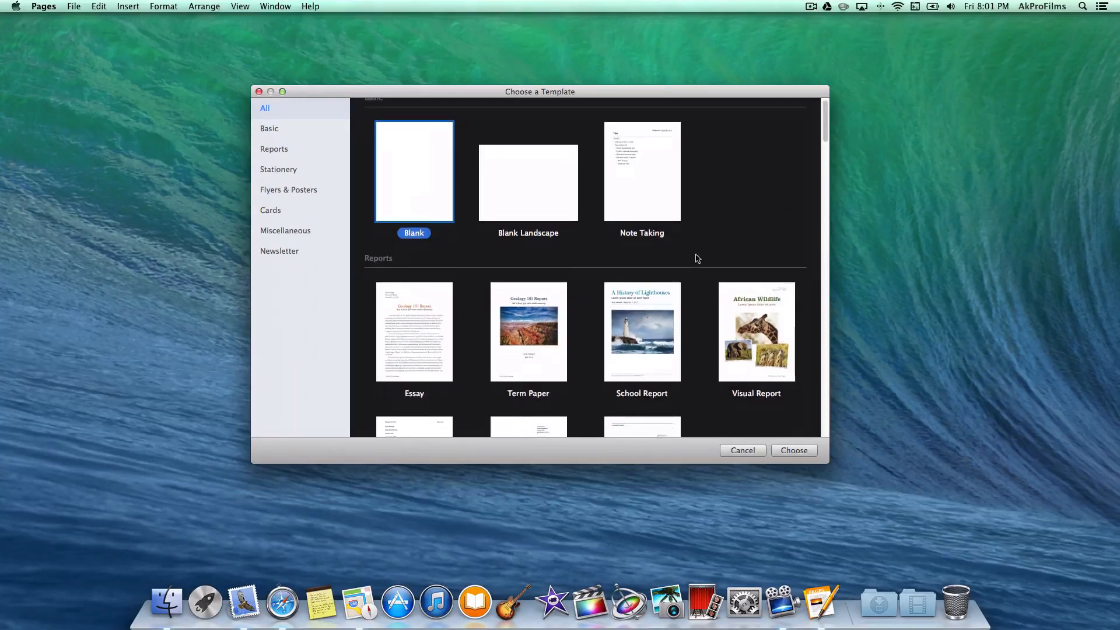
pyautogui.scroll(-3)
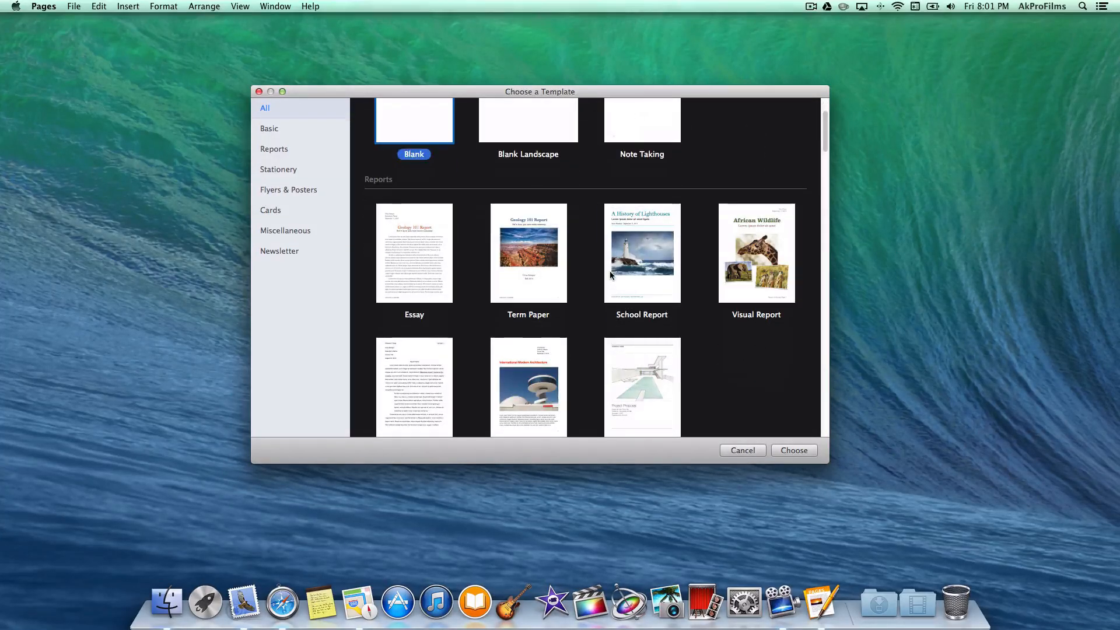
pyautogui.doubleClick(641, 252)
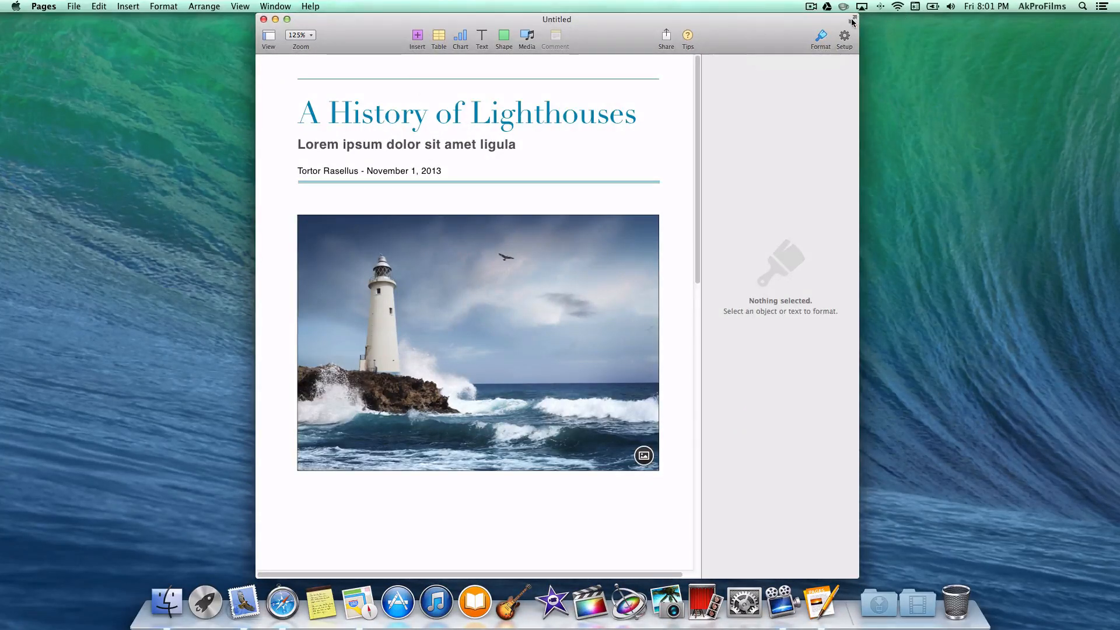
pyautogui.click(287, 19)
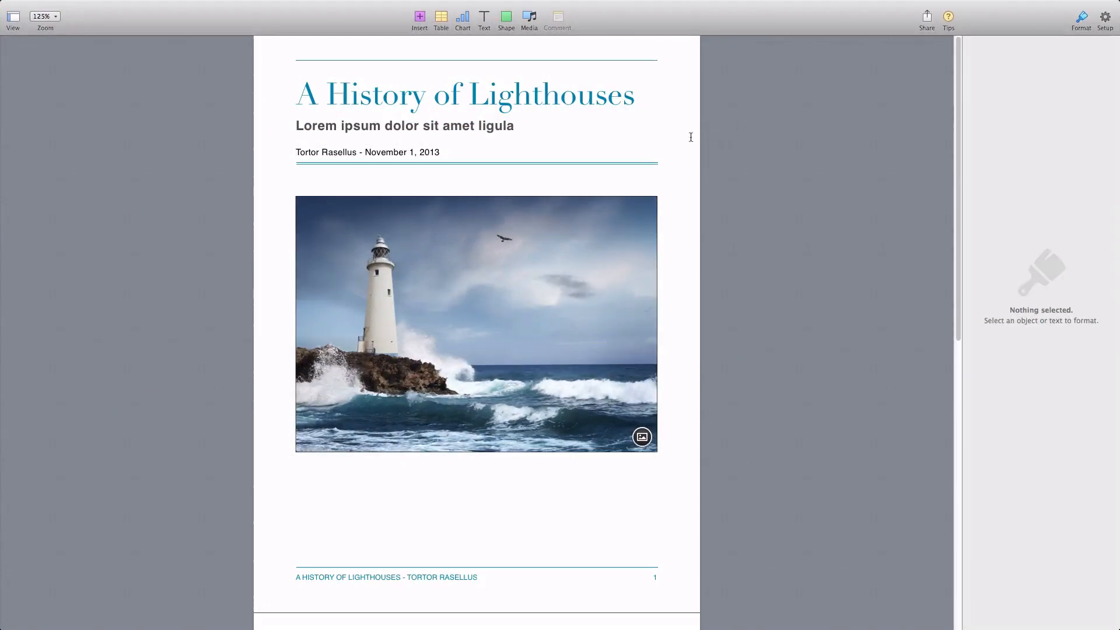
pyautogui.press('ctrl+up')
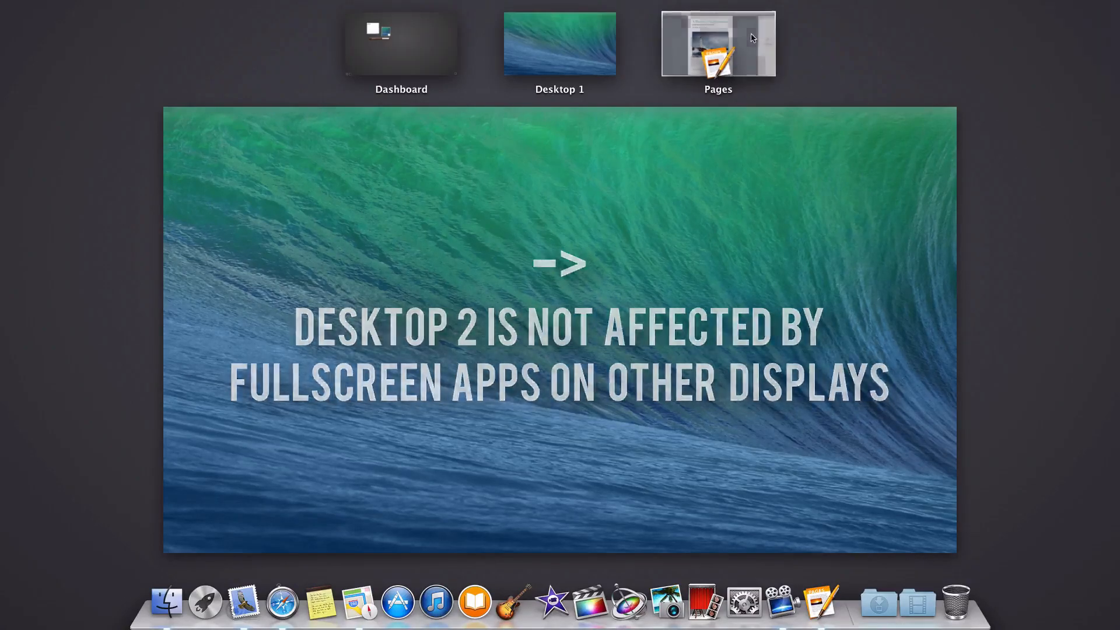
pyautogui.click(718, 44)
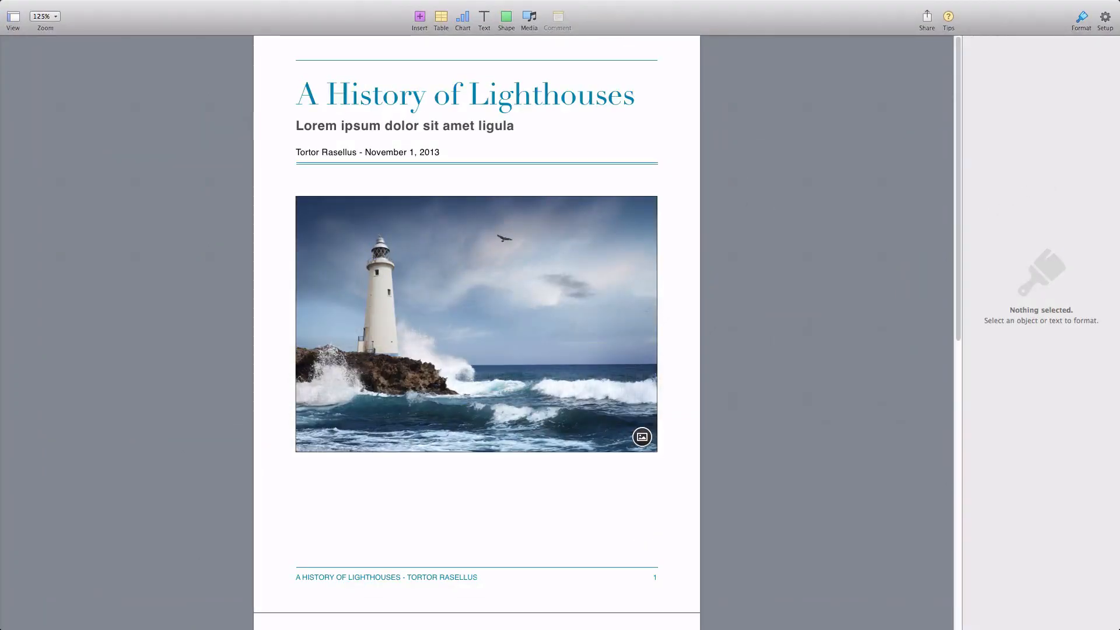
pyautogui.moveTo(927, 15)
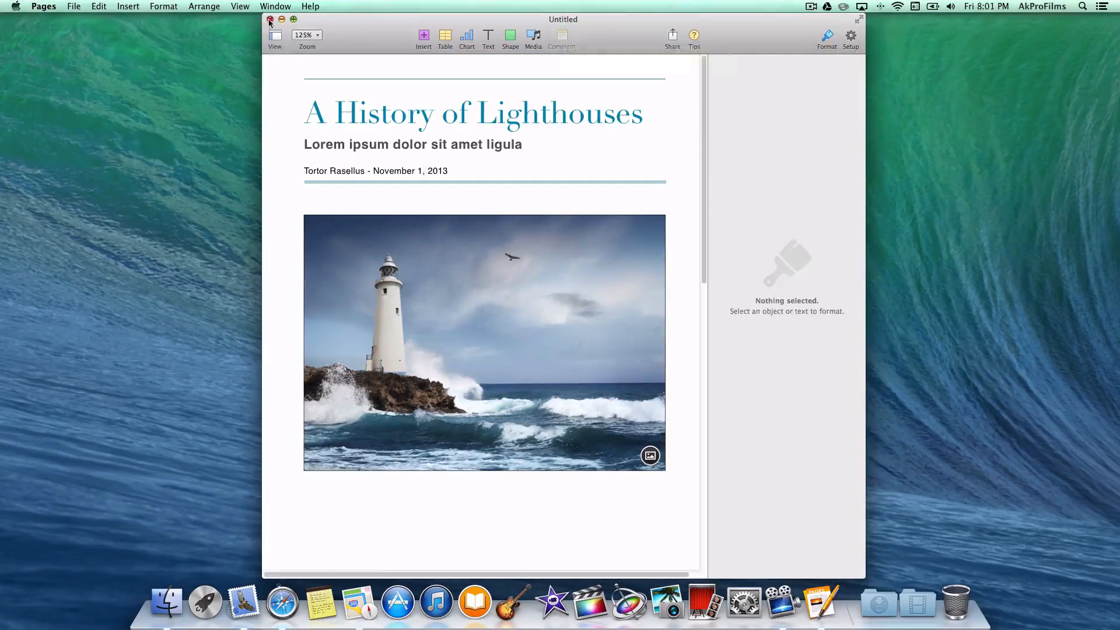
# Step: Close the lighthouse report and send a quick 'he' reply from the Messages banner
pyautogui.click(270, 19)
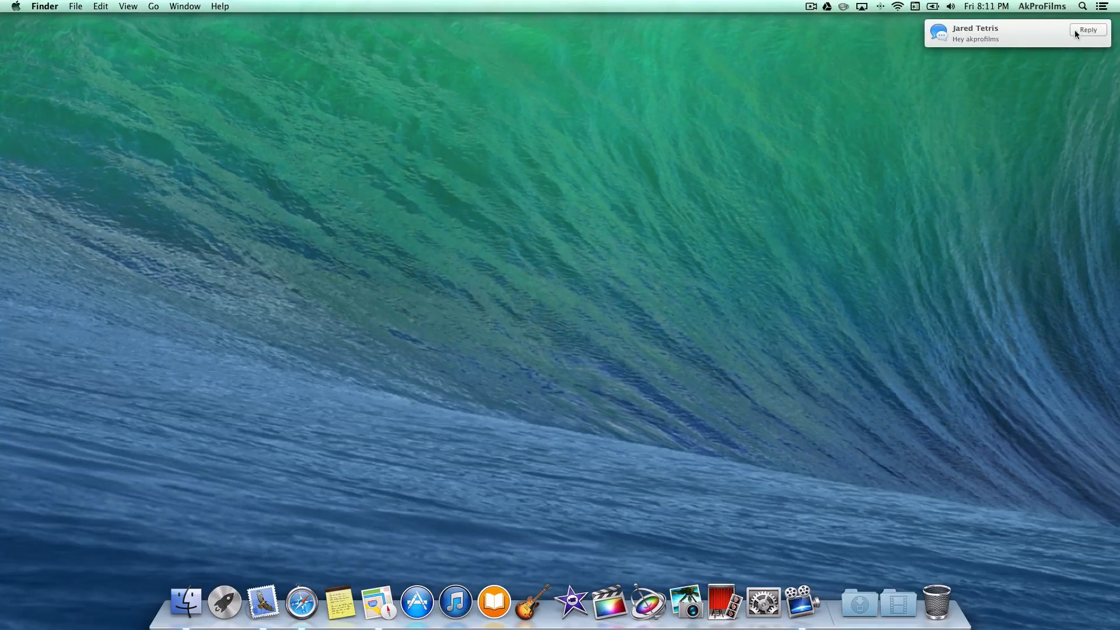
pyautogui.click(1088, 29)
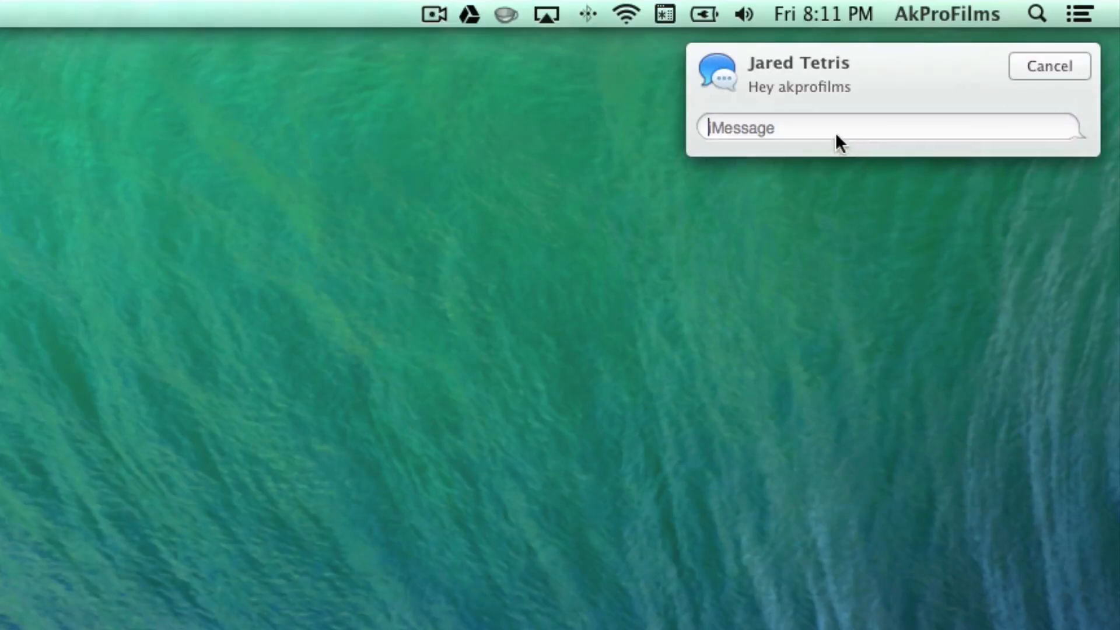
pyautogui.write('he')
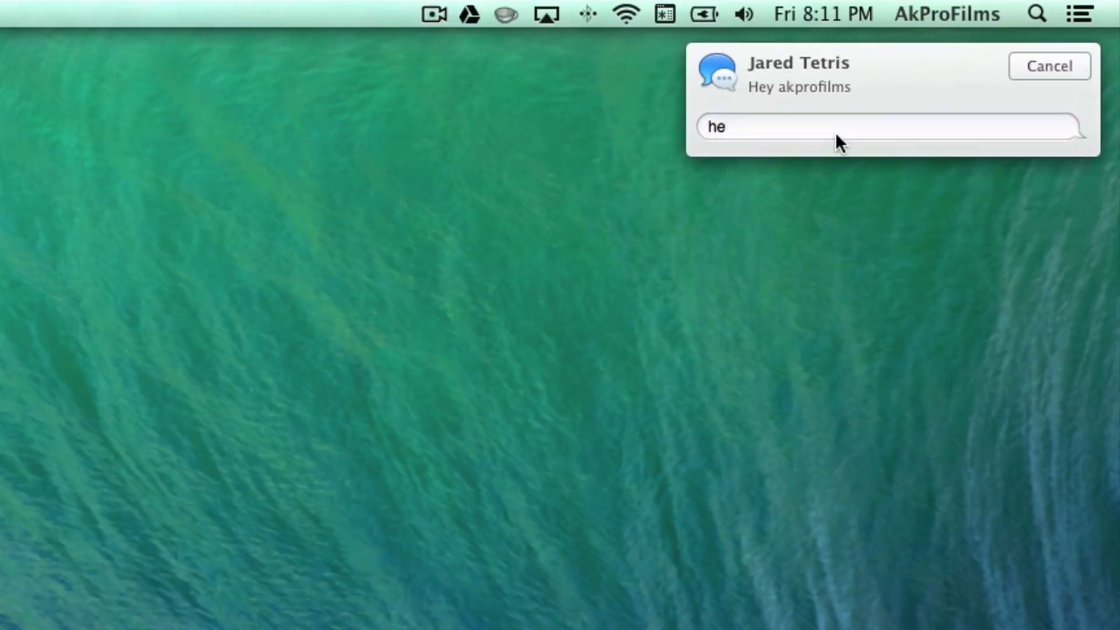
pyautogui.click(1049, 66)
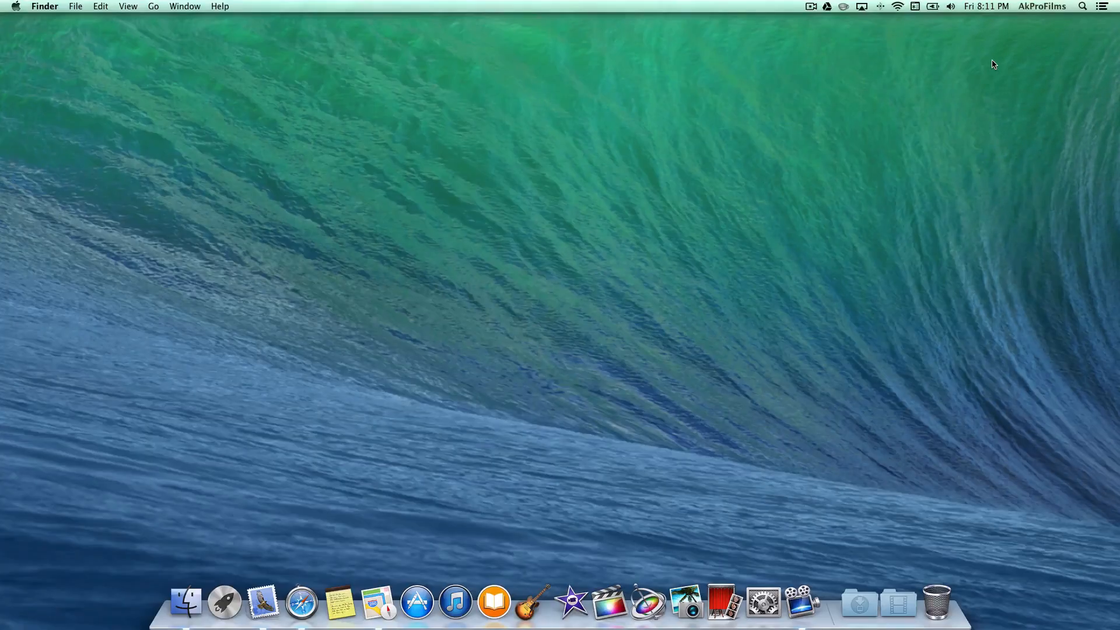
pyautogui.moveTo(974, 63)
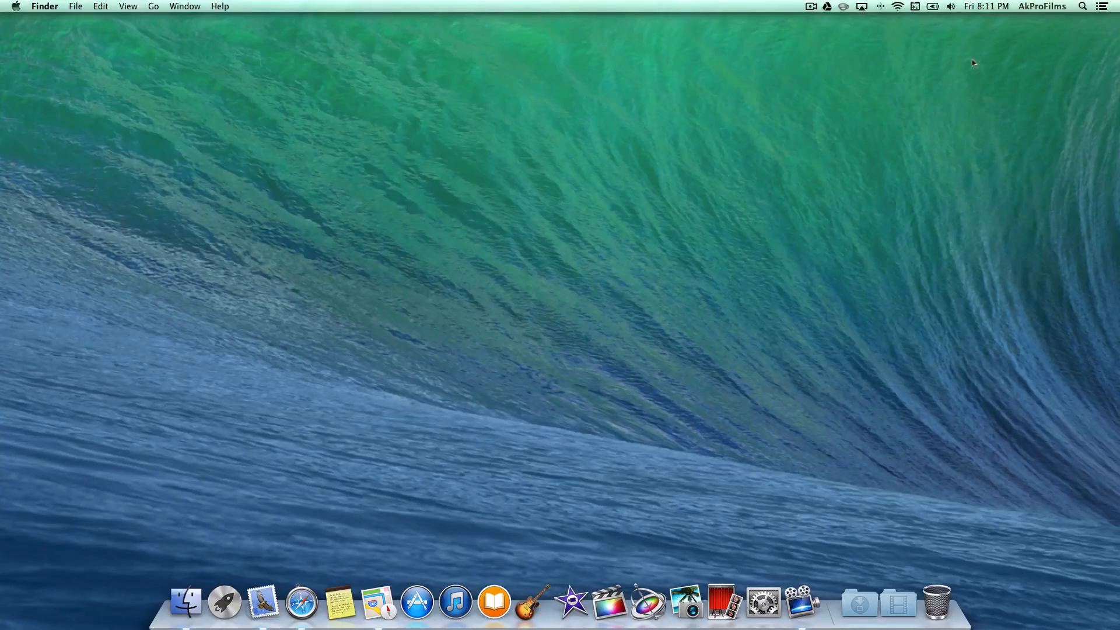
pyautogui.moveTo(786, 127)
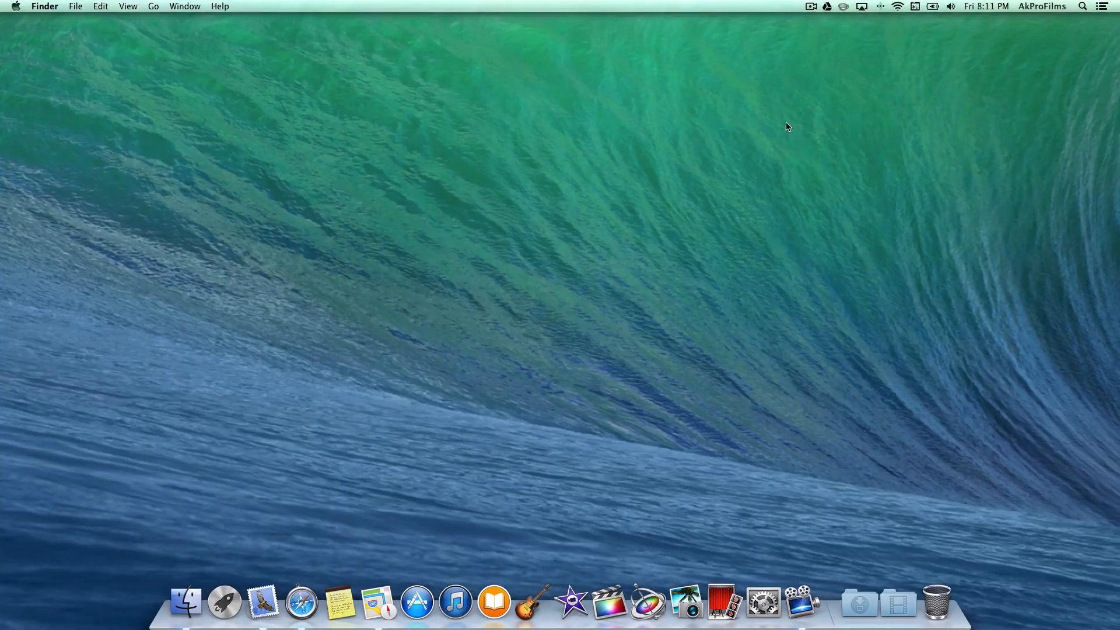
pyautogui.moveTo(793, 119)
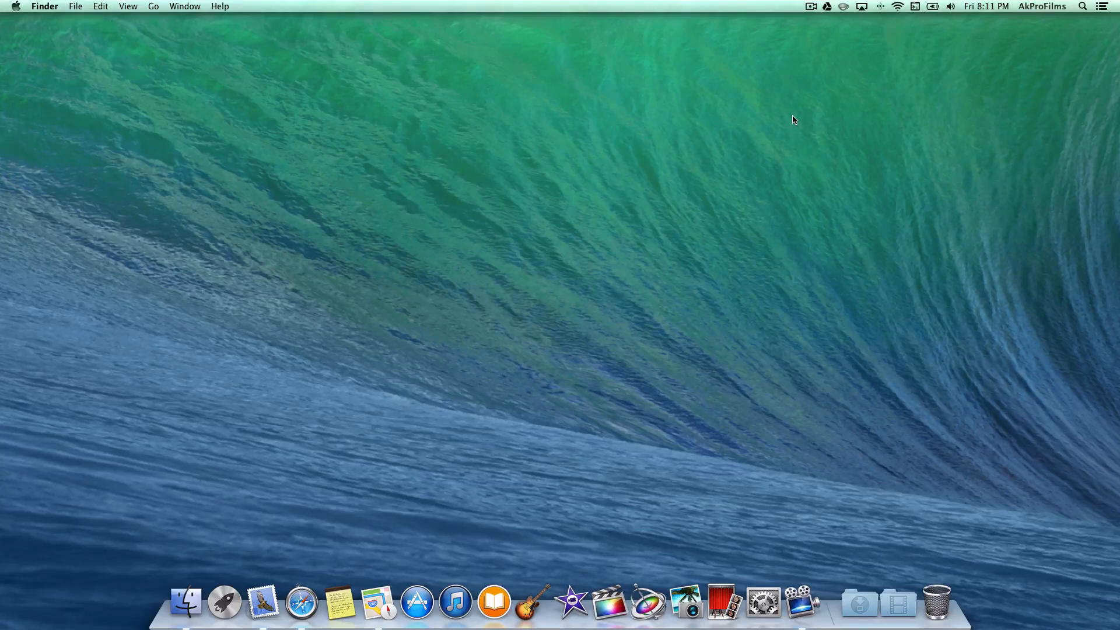
pyautogui.moveTo(755, 166)
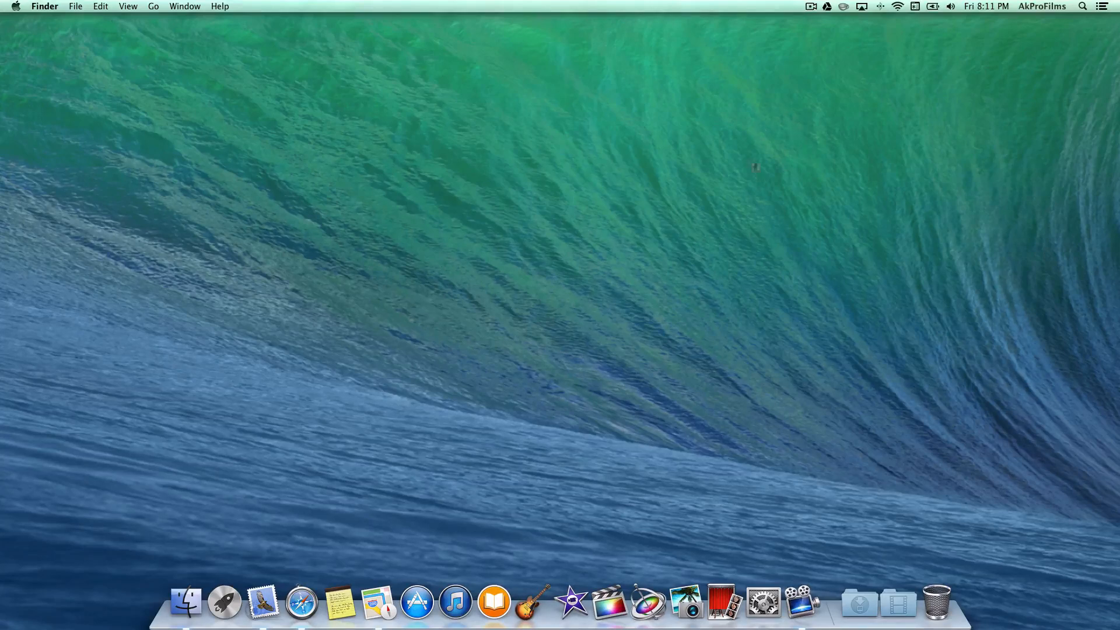
pyautogui.moveTo(846, 80)
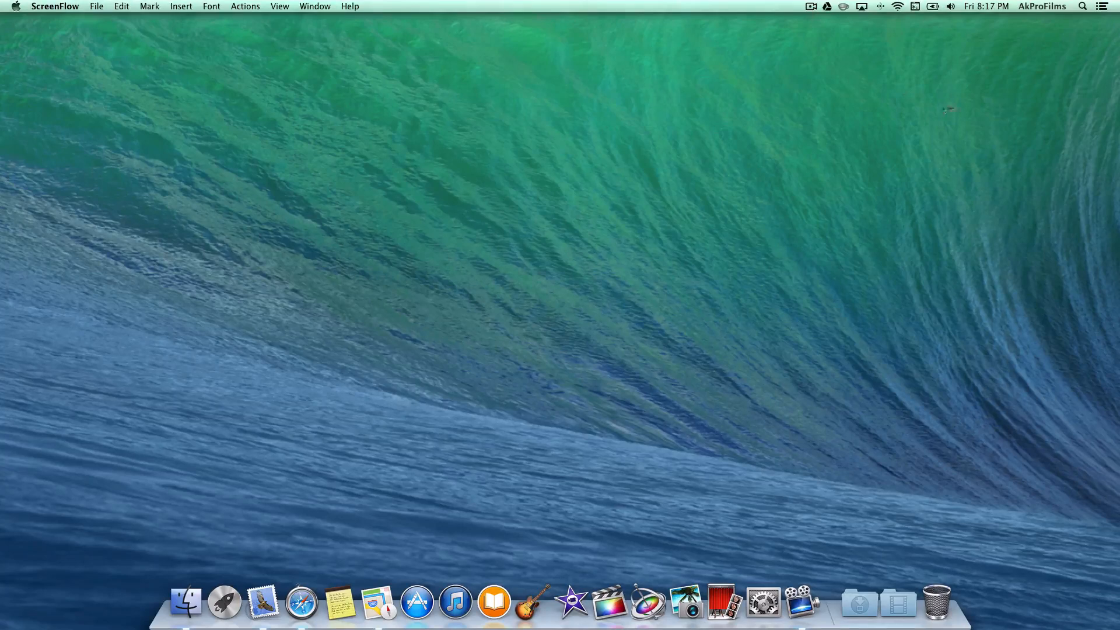
pyautogui.moveTo(1049, 79)
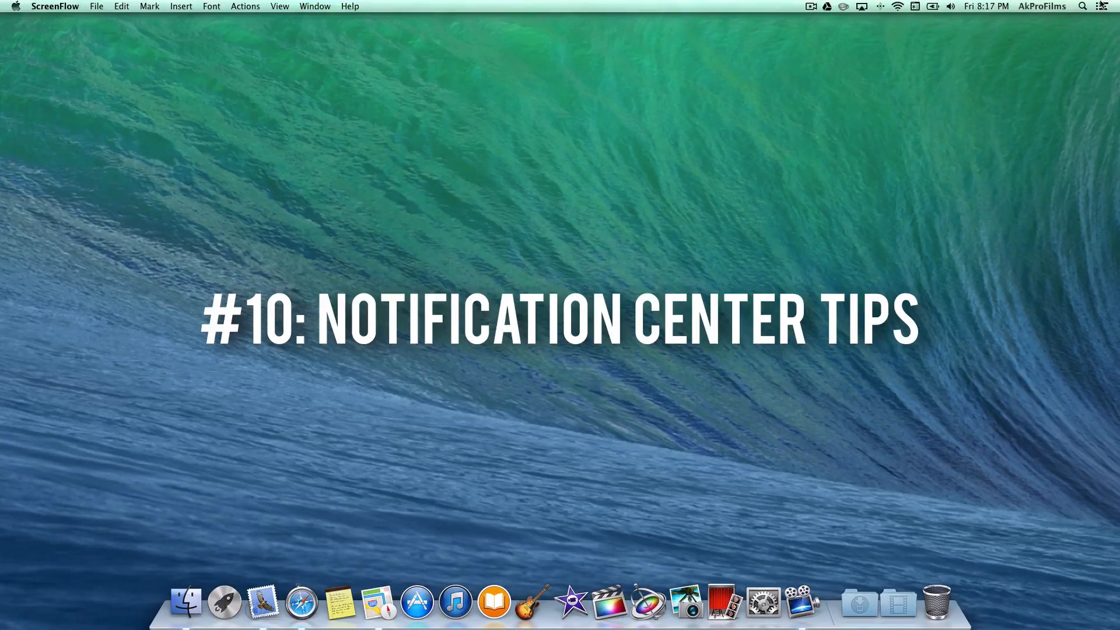
# Step: Open Notification Center from the menu bar icon, showing Do Not Disturb off
pyautogui.click(1106, 6)
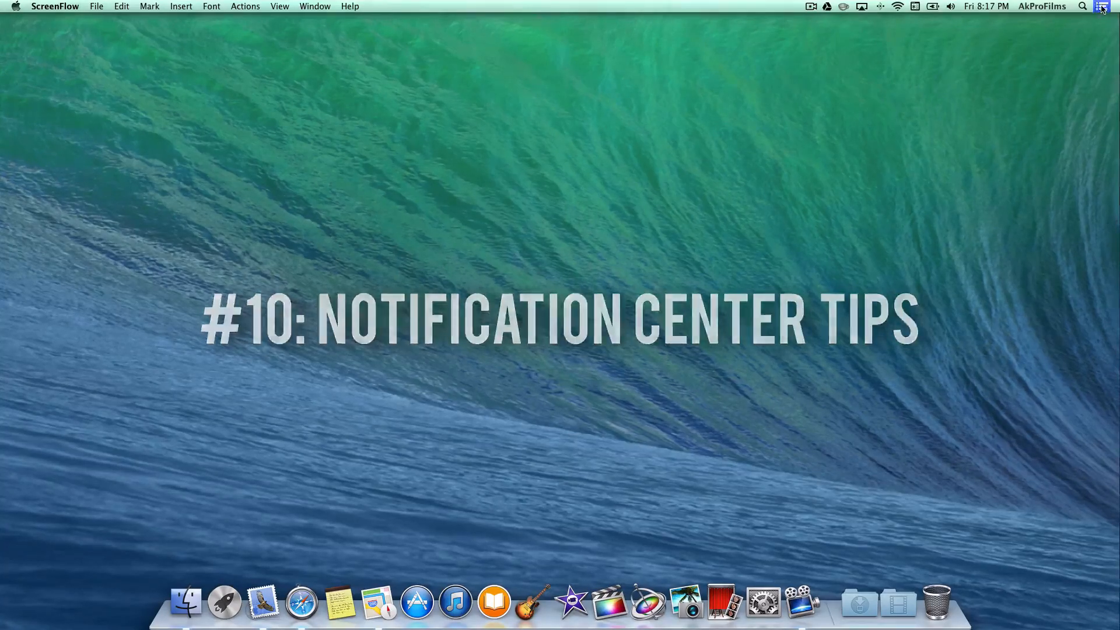
pyautogui.click(1104, 6)
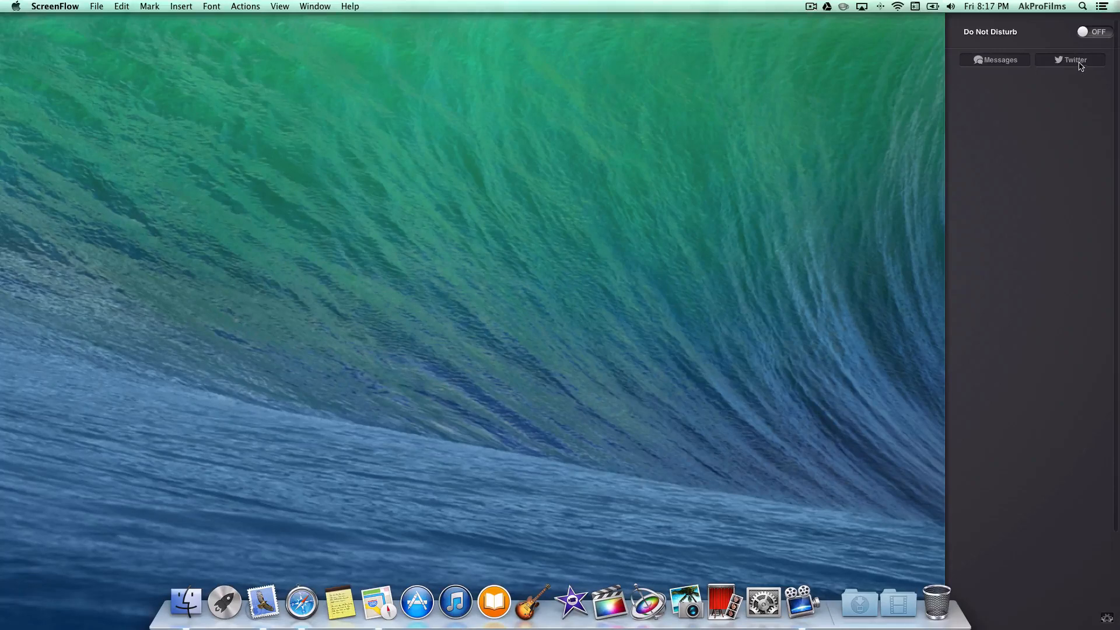
pyautogui.moveTo(1101, 33)
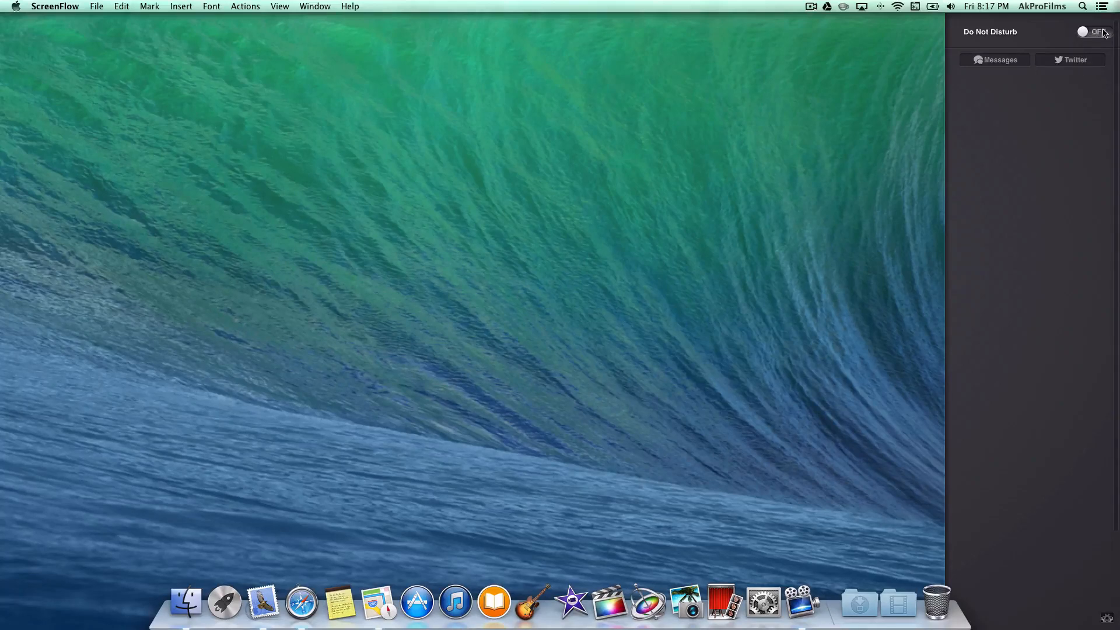
pyautogui.moveTo(1069, 140)
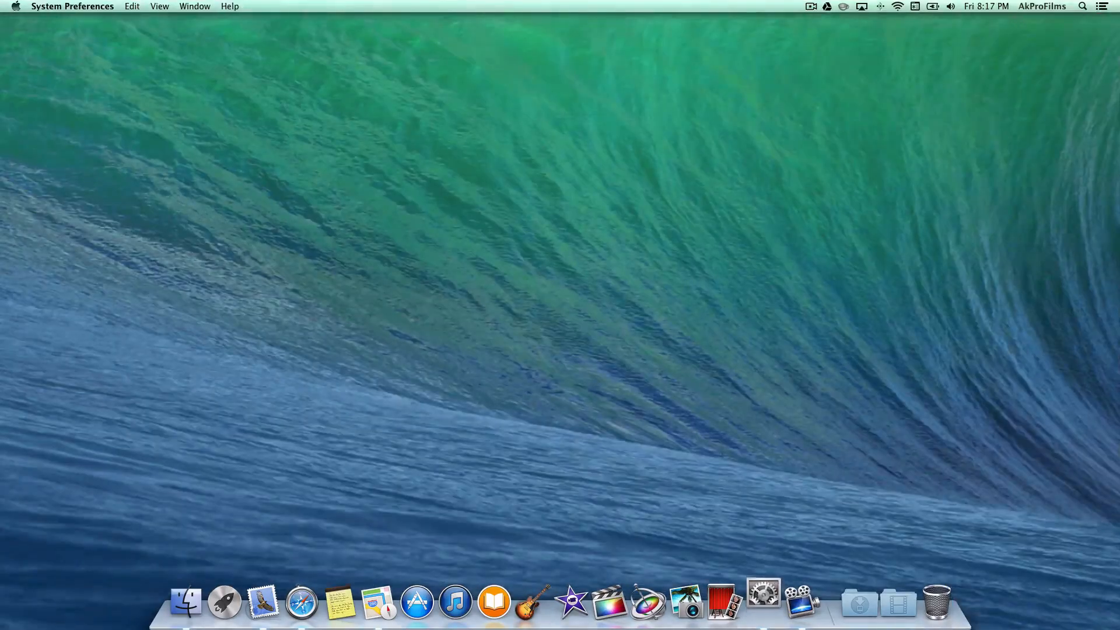
pyautogui.click(763, 596)
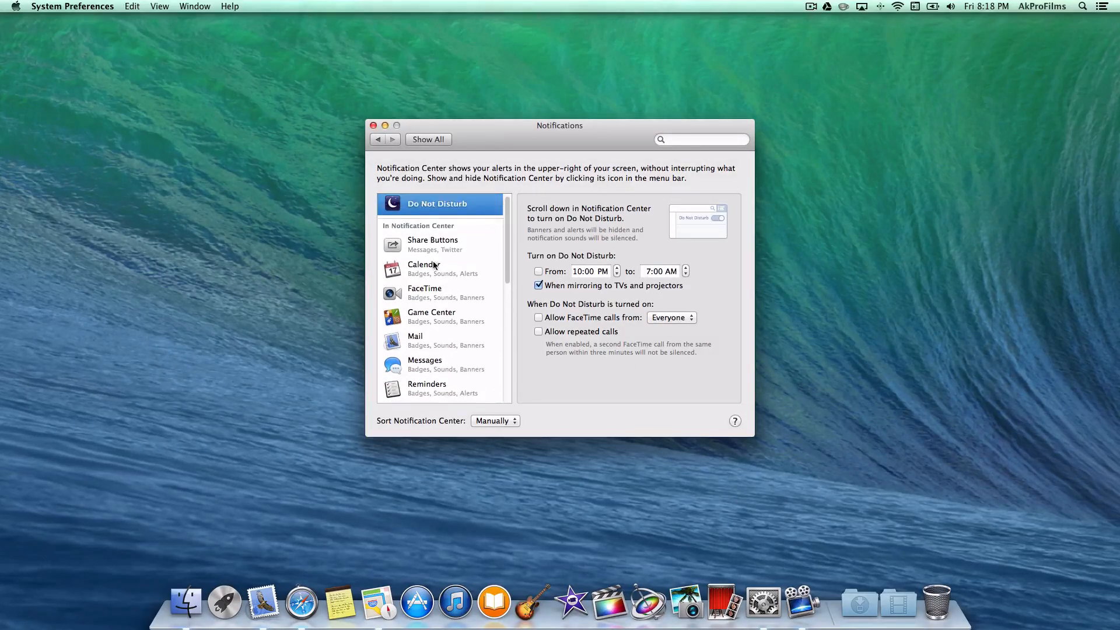
pyautogui.click(373, 126)
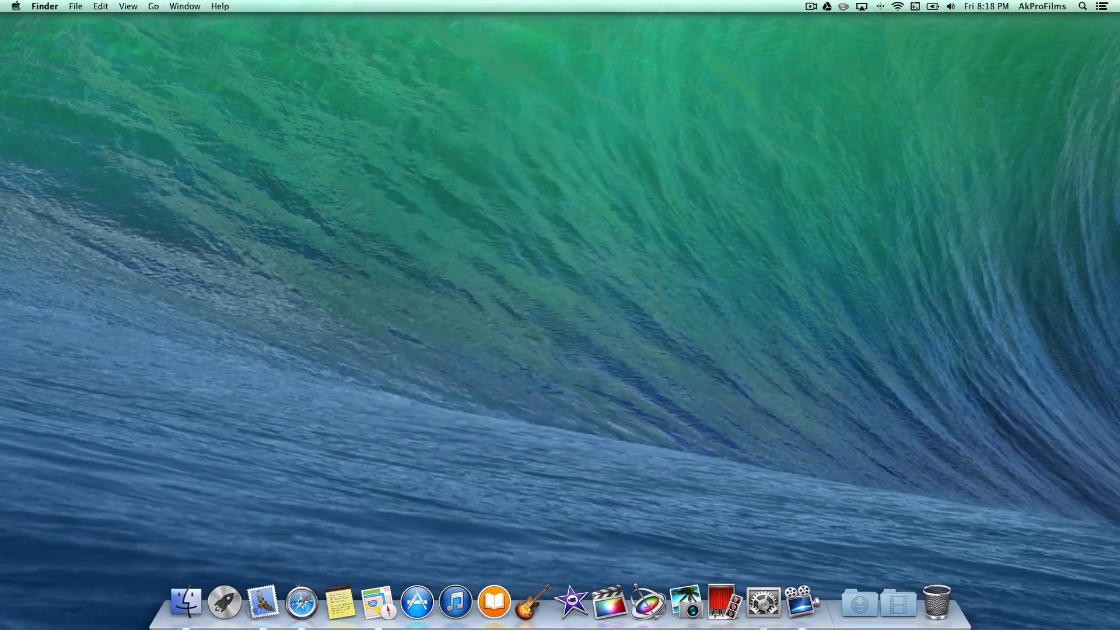
pyautogui.click(1102, 6)
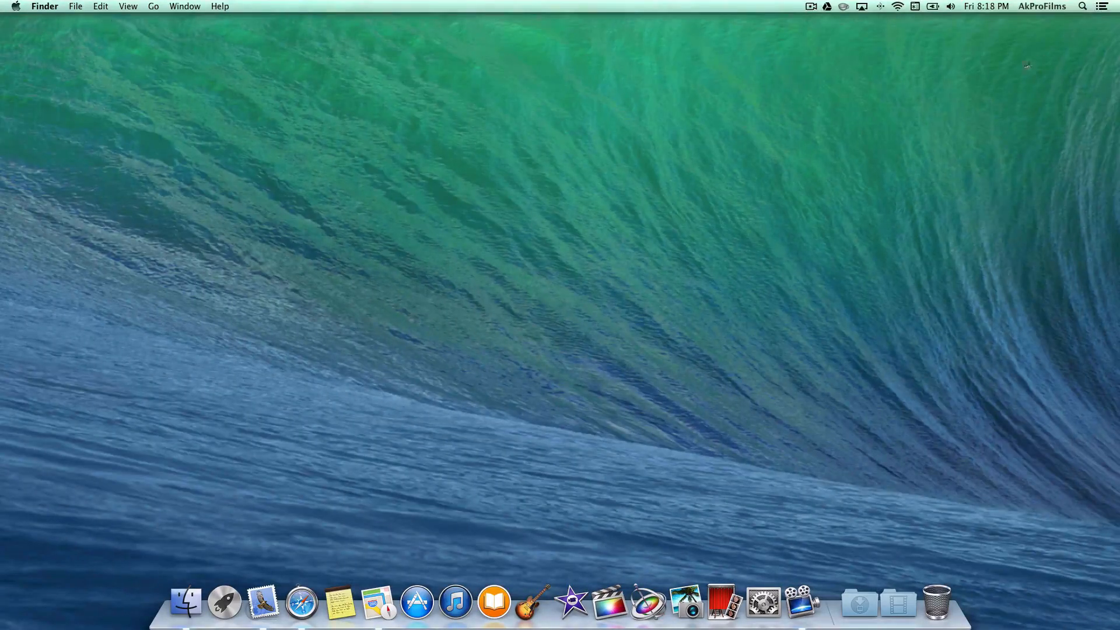
pyautogui.moveTo(703, 290)
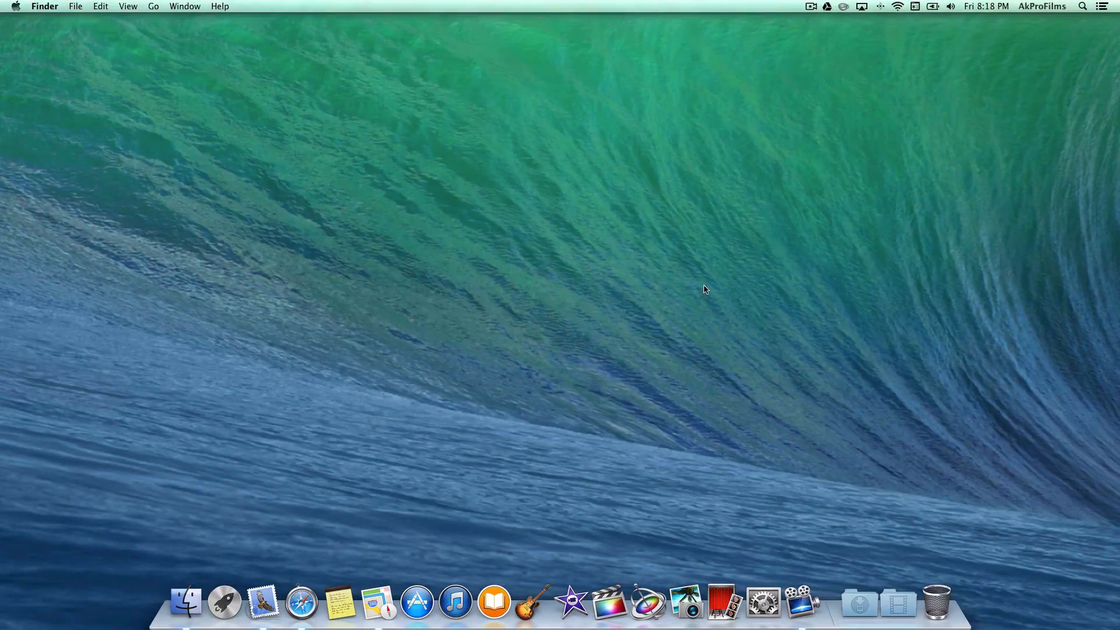